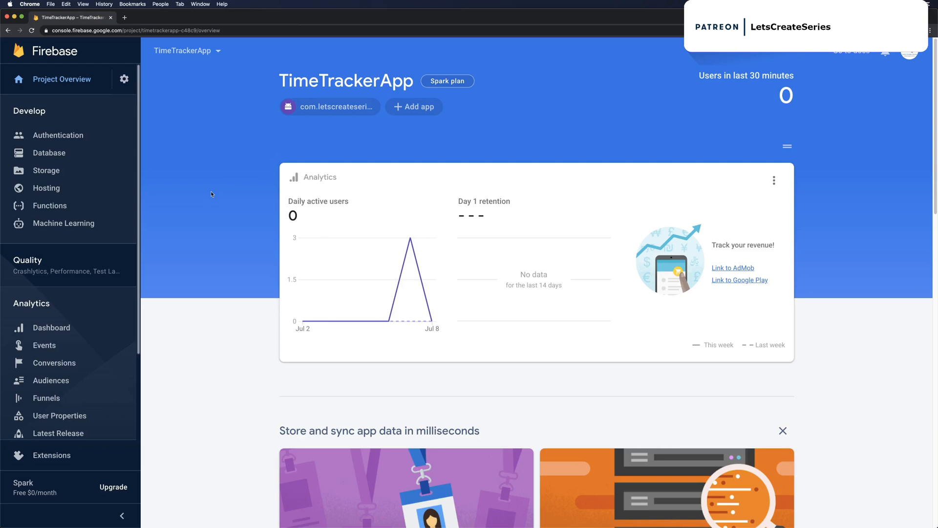
Start adding an iOS app to the TimeTrackerApp Firebase project.
{"action": "left_click", "coordinate": [413, 107]}
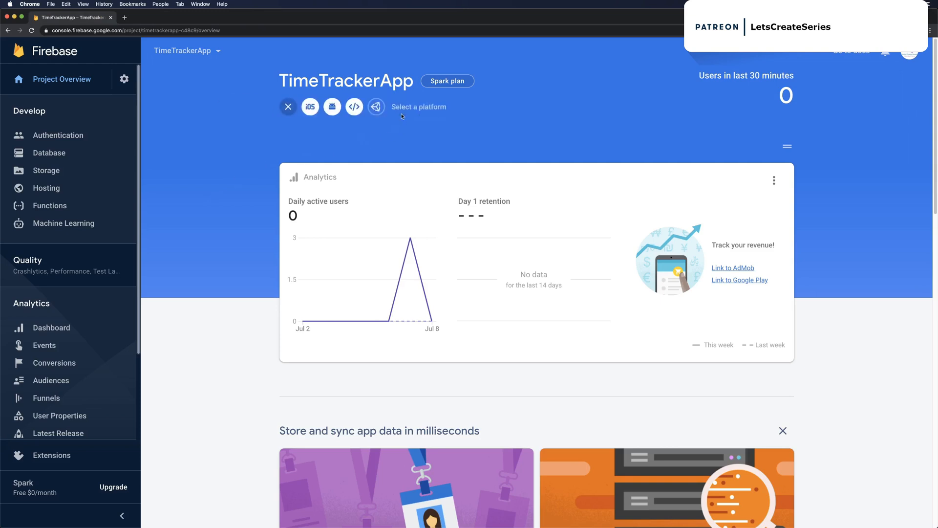
{"action": "left_click", "coordinate": [309, 106]}
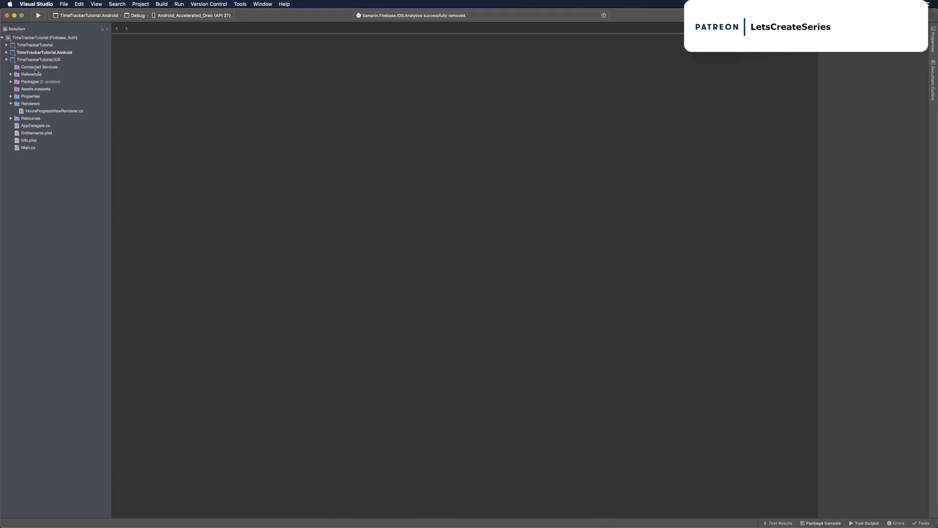
Change the iOS Info.plist bundle identifier from companyname to com.letscreateseries.TimeTrackerTutorial.
{"action": "double_click", "coordinate": [29, 140]}
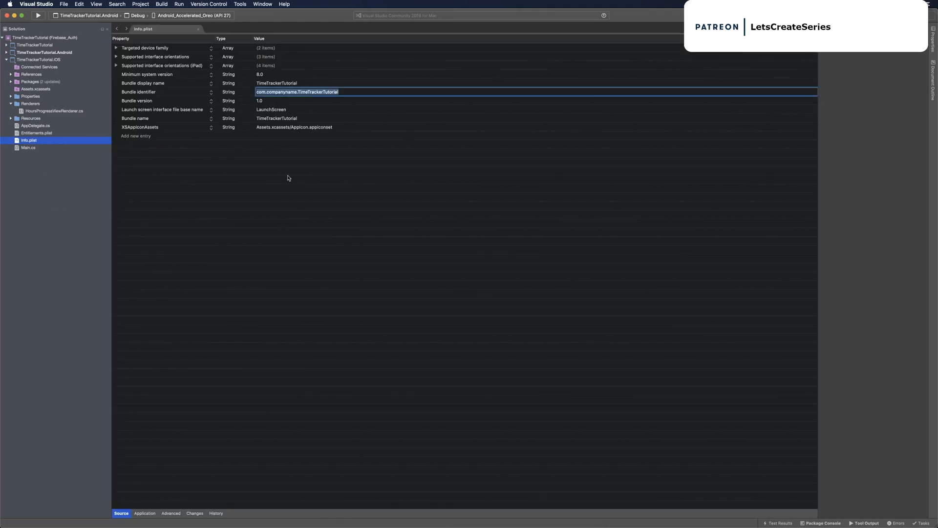
{"action": "mouse_move", "coordinate": [282, 118]}
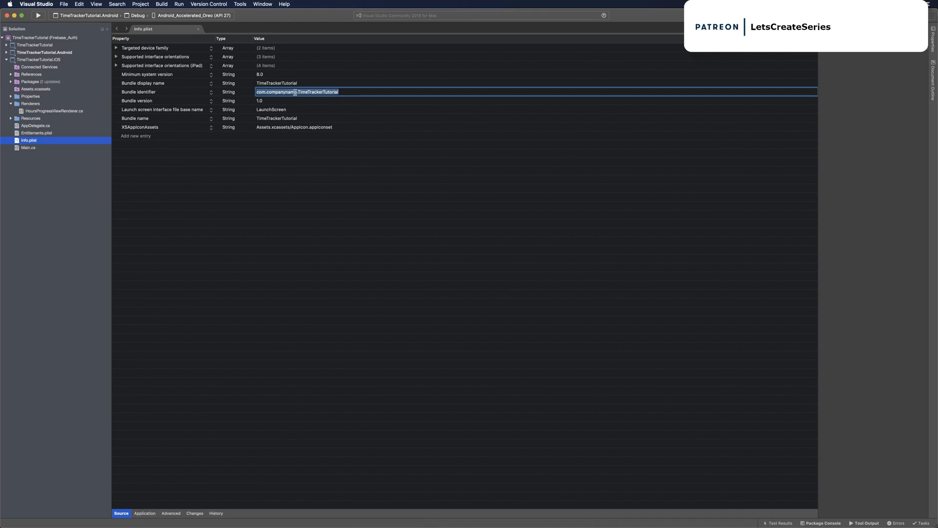
{"action": "double_click", "coordinate": [280, 92]}
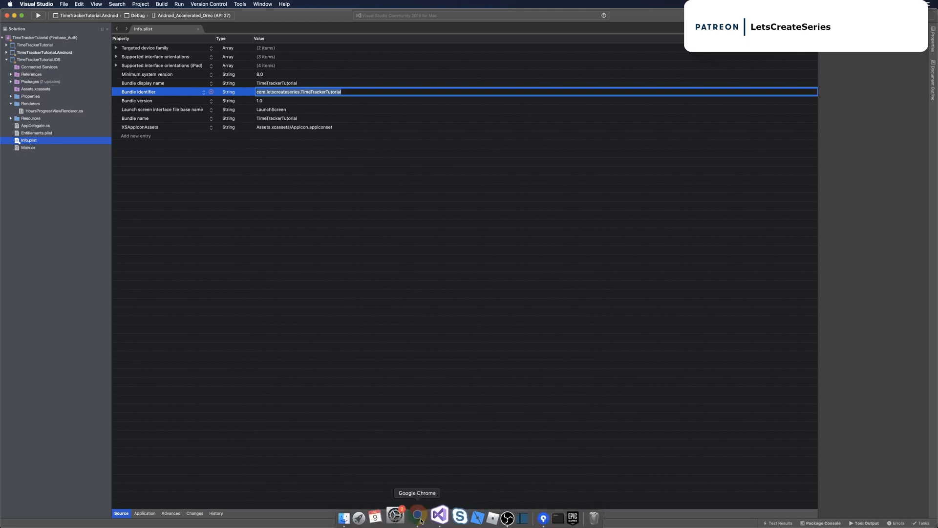
{"action": "left_click", "coordinate": [418, 517]}
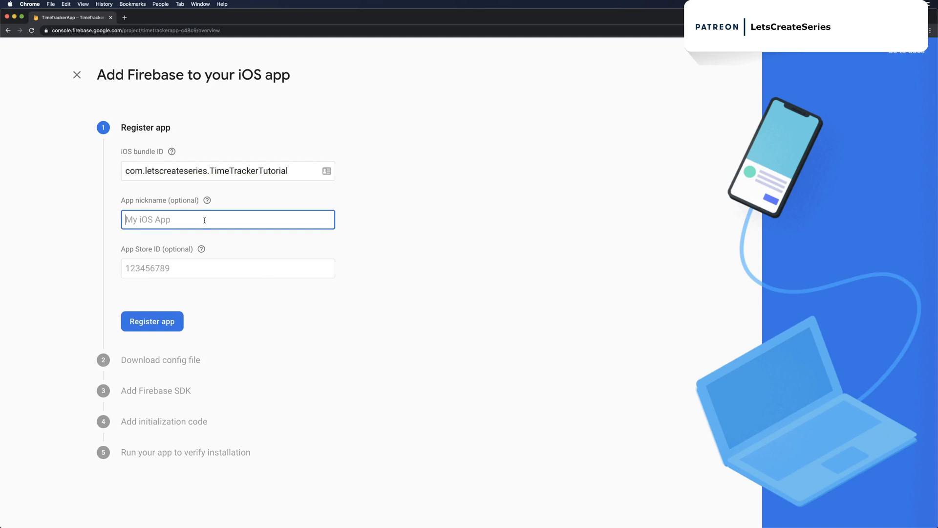
{"action": "mouse_move", "coordinate": [230, 270]}
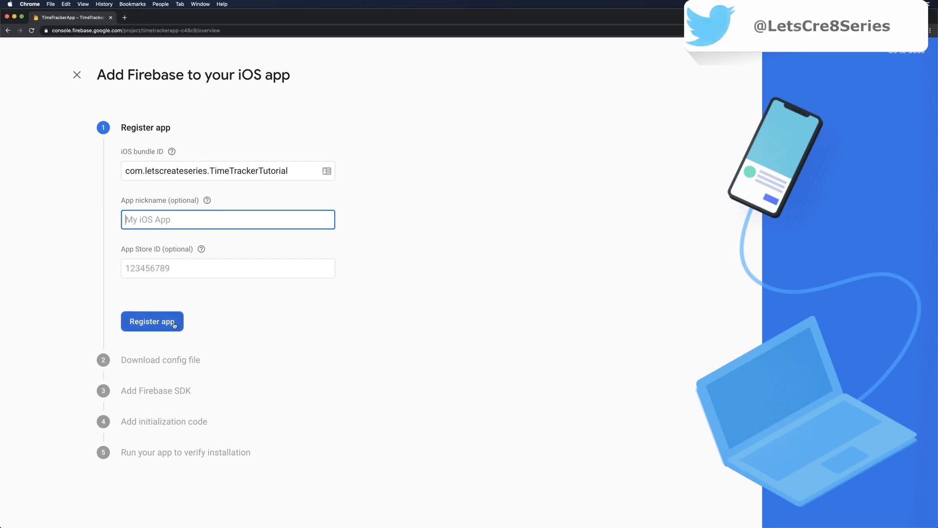
Register the com.letscreateseries.TimeTrackerTutorial iOS app and download GoogleService-Info.plist.
{"action": "left_click", "coordinate": [152, 321]}
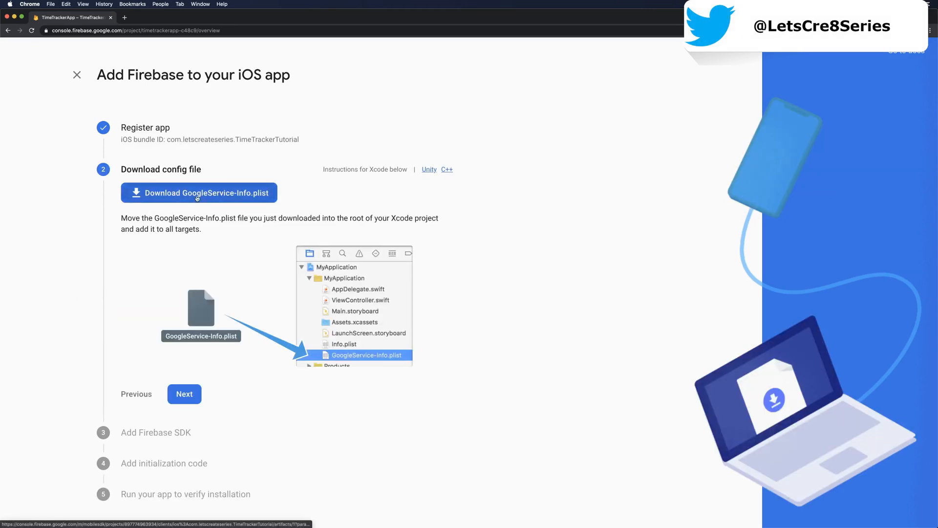
{"action": "left_click", "coordinate": [199, 193]}
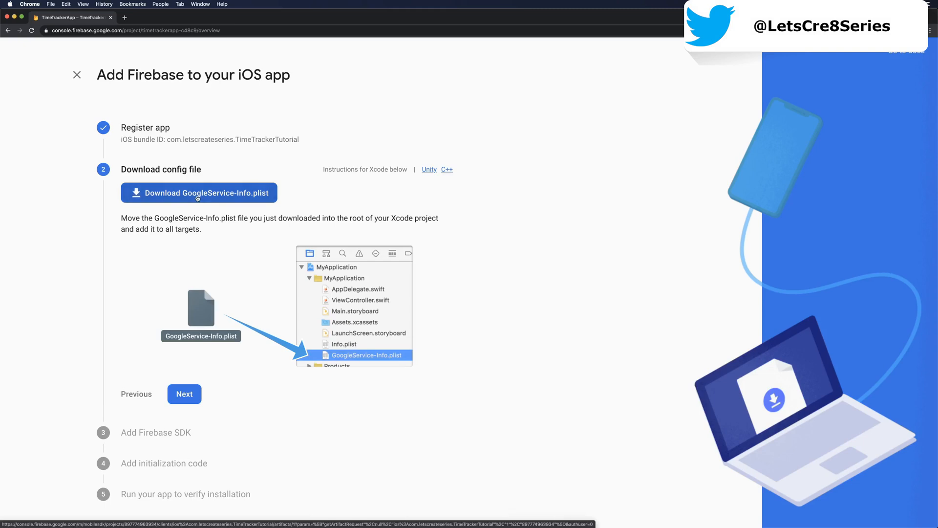
{"action": "left_click", "coordinate": [184, 394]}
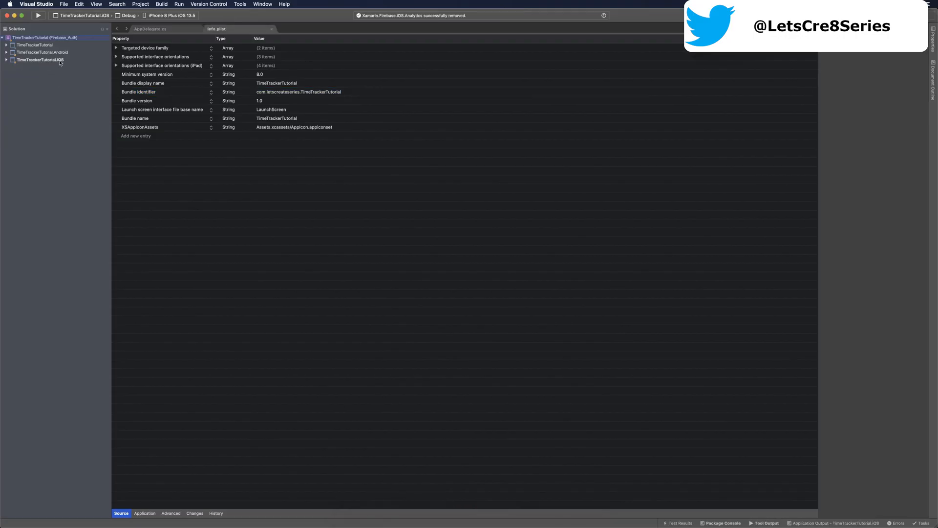
Add Xamarin.Firebase.iOS.Analytics version 6.2.1 to the iOS project and accept its licenses.
{"action": "right_click", "coordinate": [41, 60]}
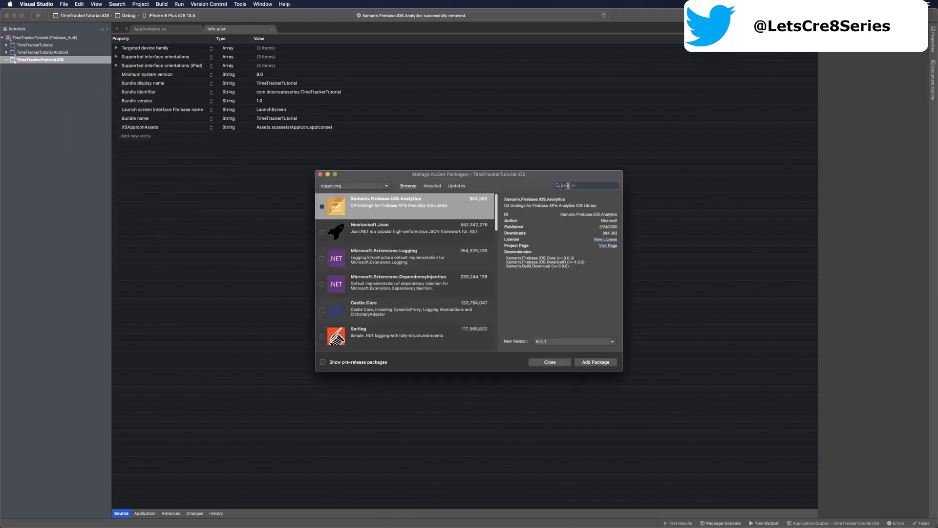
{"action": "type", "text": "xamarin.firebase.ios"}
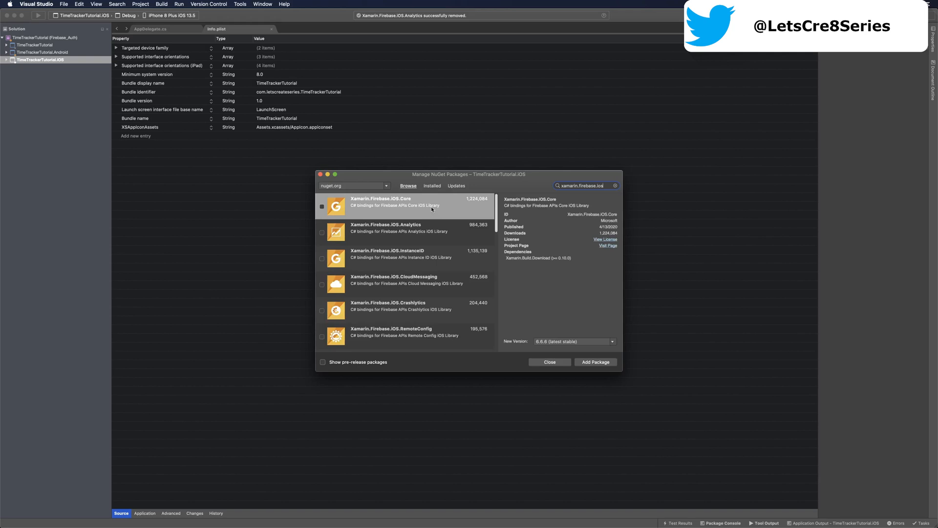
{"action": "left_click", "coordinate": [404, 231]}
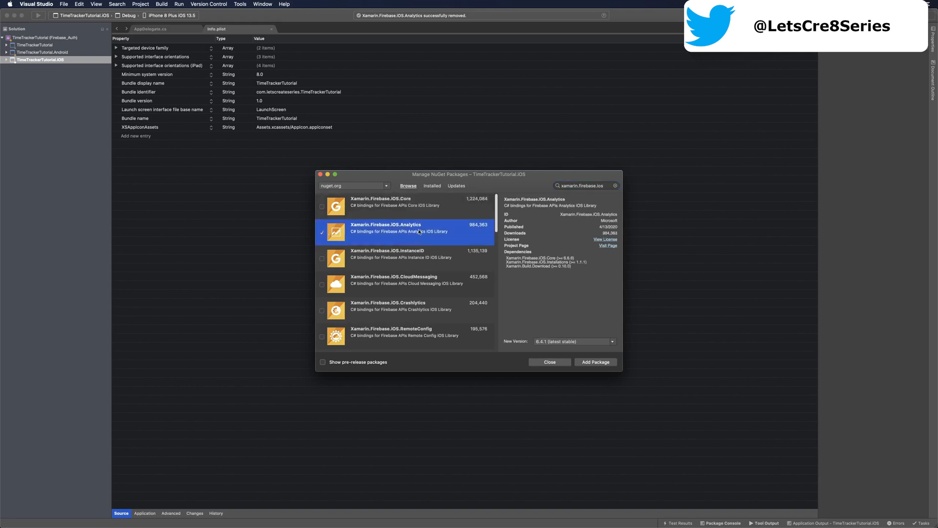
{"action": "left_click", "coordinate": [611, 341]}
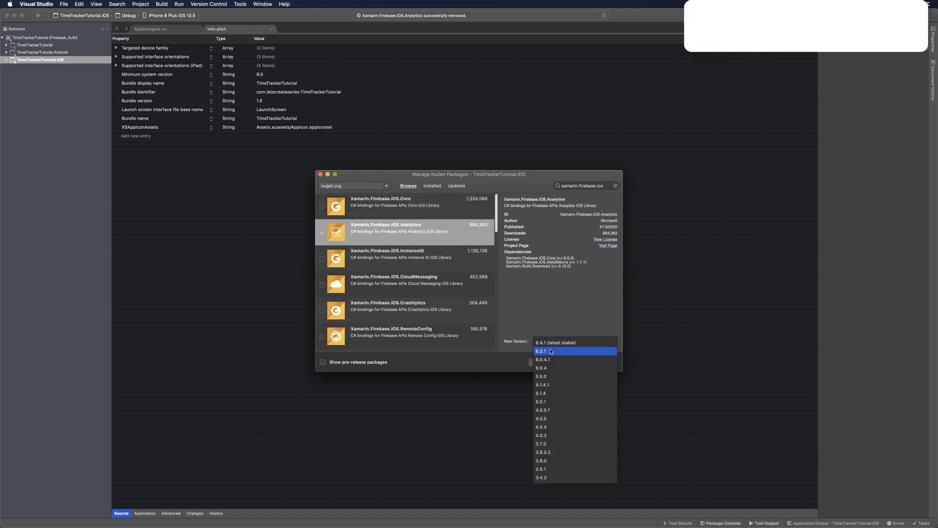
{"action": "left_click", "coordinate": [541, 351]}
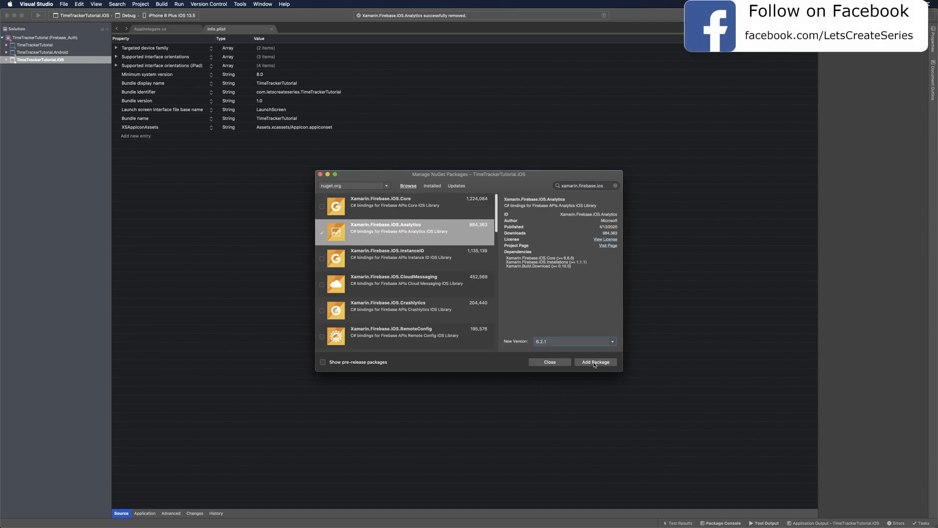
{"action": "left_click", "coordinate": [595, 361]}
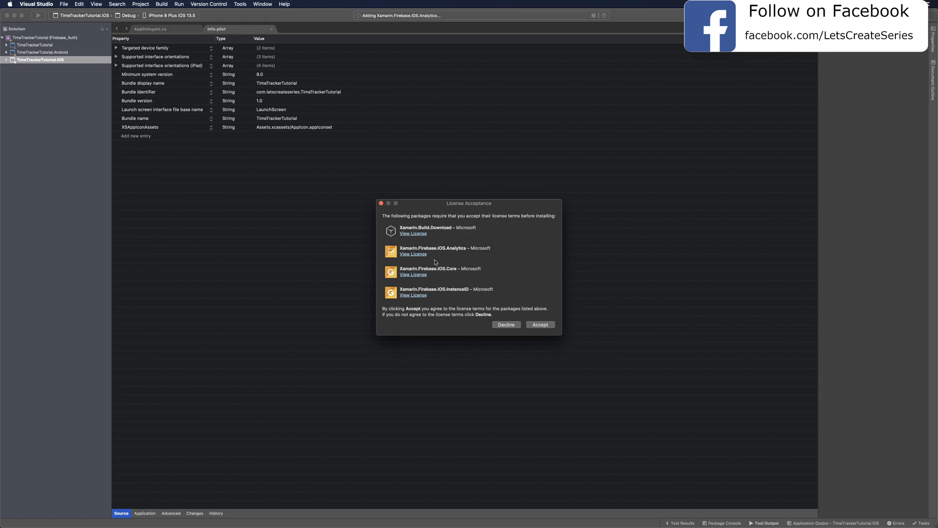
{"action": "mouse_move", "coordinate": [412, 234]}
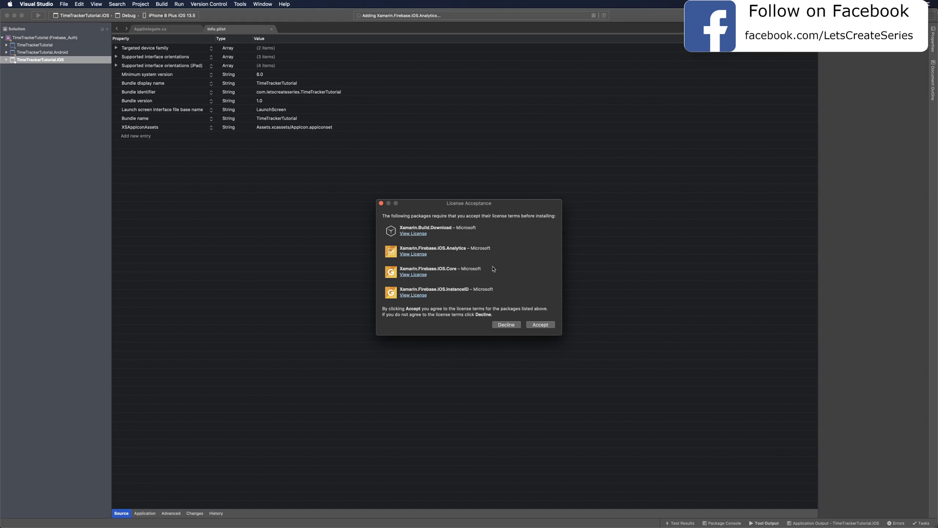
{"action": "left_click", "coordinate": [539, 325]}
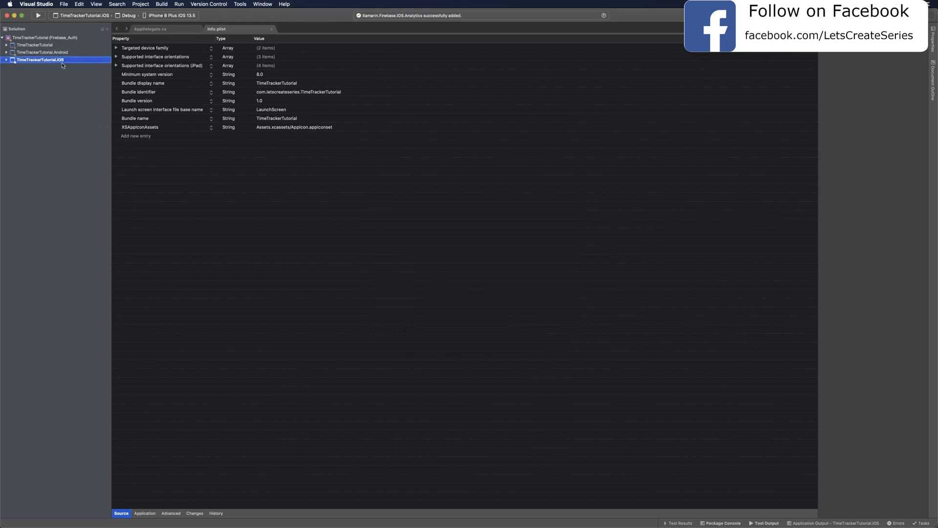
Add --registrar:static to the iOS project's additional mtouch arguments and save the settings.
{"action": "right_click", "coordinate": [40, 59]}
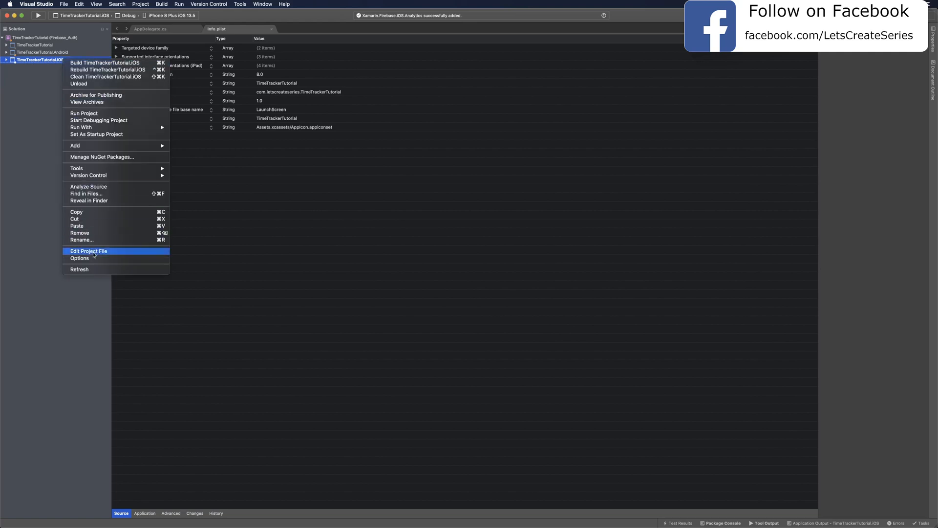
{"action": "left_click", "coordinate": [79, 258]}
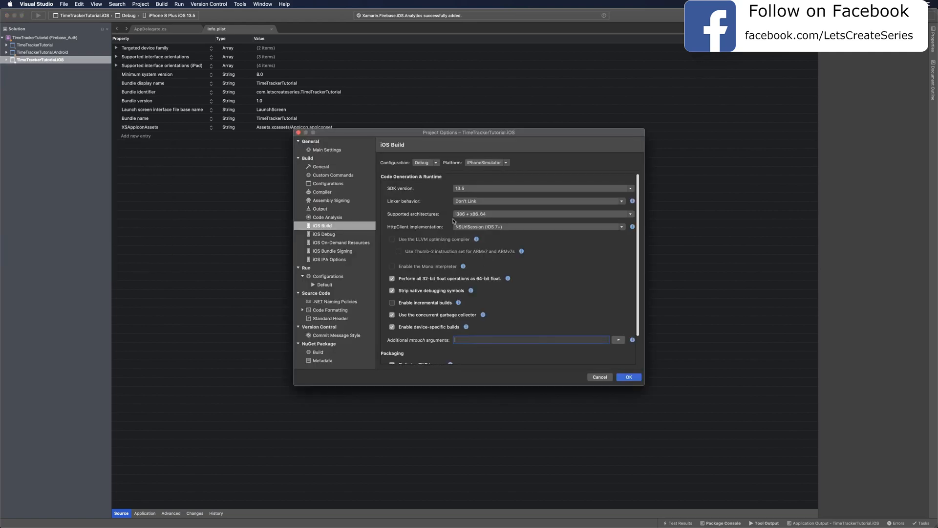
{"action": "mouse_move", "coordinate": [462, 218]}
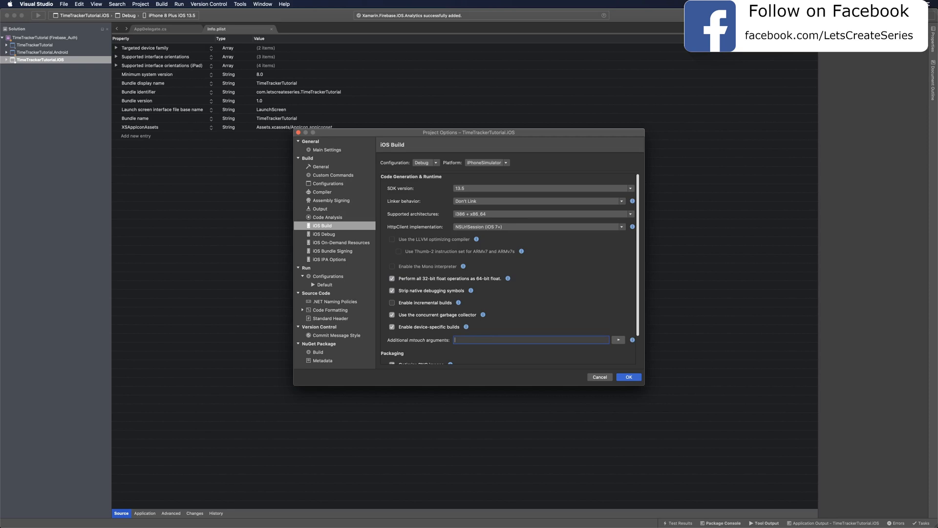
{"action": "type", "text": "--registra"}
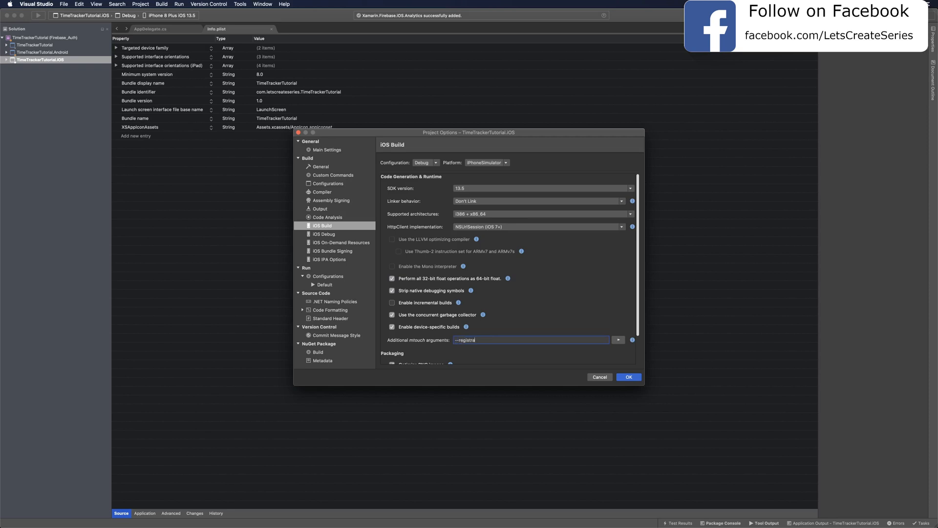
{"action": "type", "text": "r:static"}
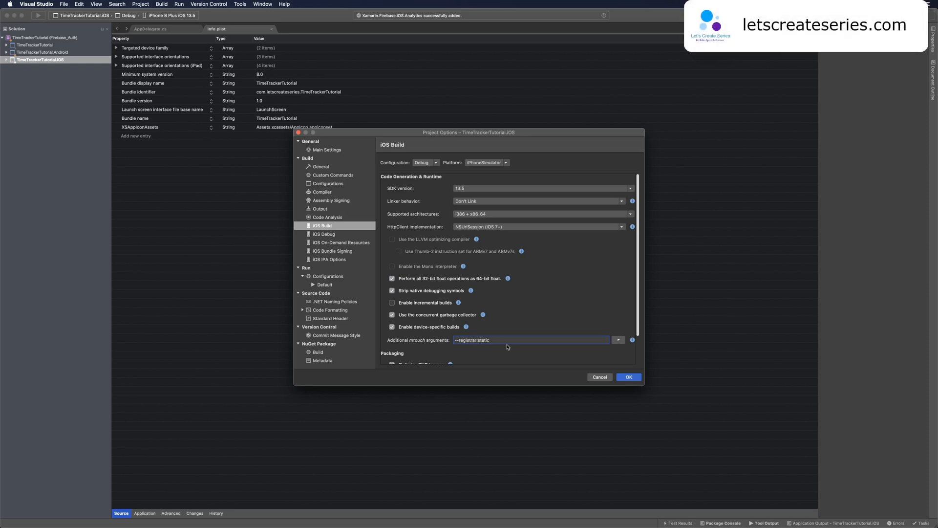
{"action": "left_click", "coordinate": [455, 340]}
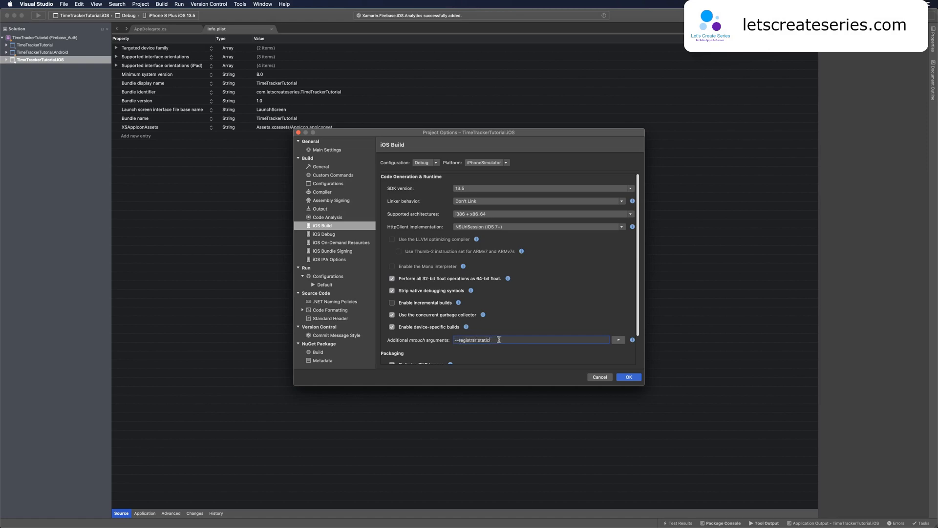
{"action": "left_click", "coordinate": [628, 376]}
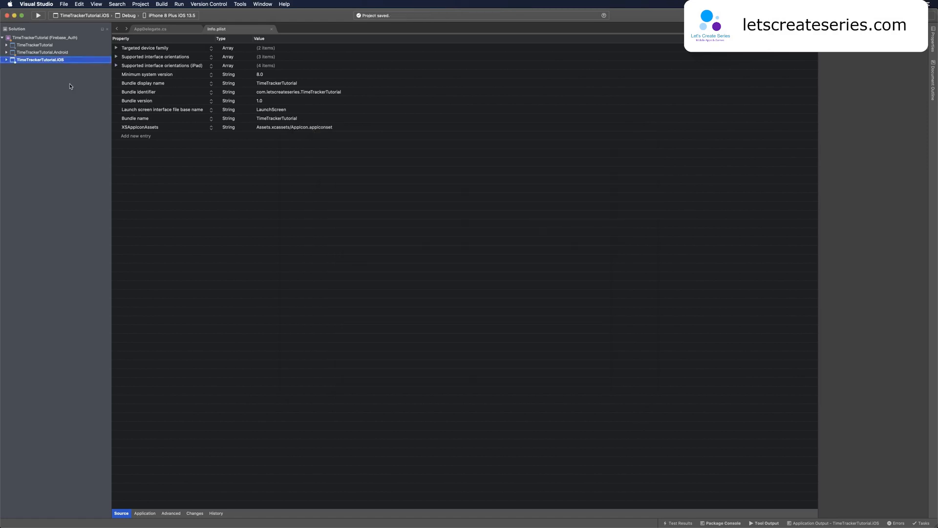
Set GoogleService-Info.plist's build action to BundleResource in the iOS project.
{"action": "right_click", "coordinate": [40, 59]}
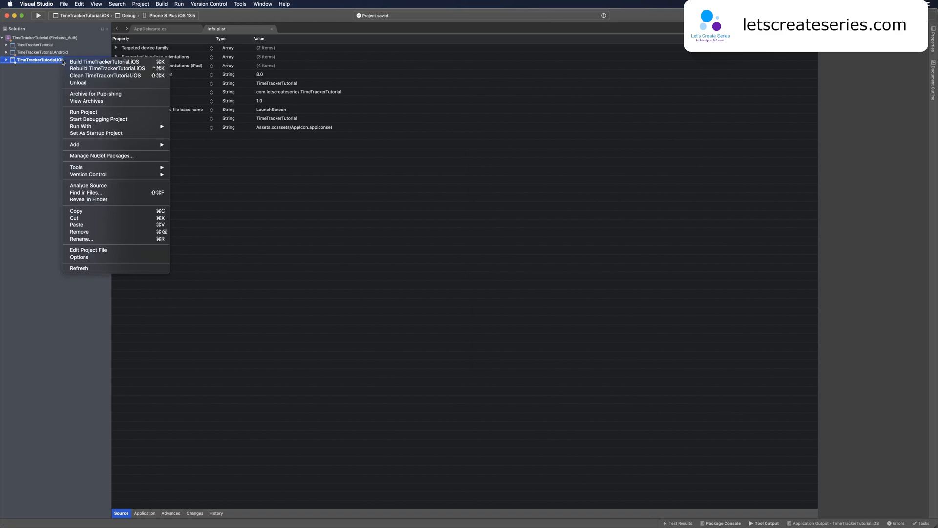
{"action": "mouse_move", "coordinate": [74, 144]}
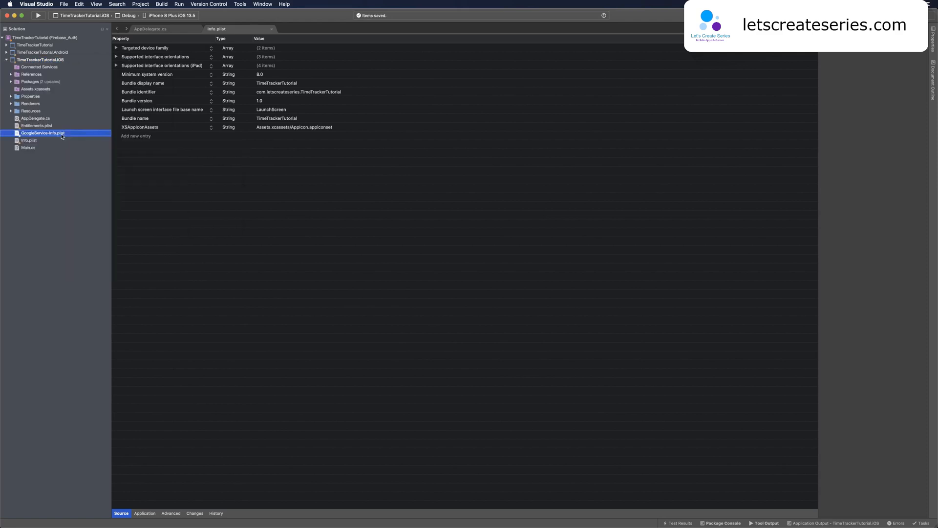
{"action": "right_click", "coordinate": [43, 132]}
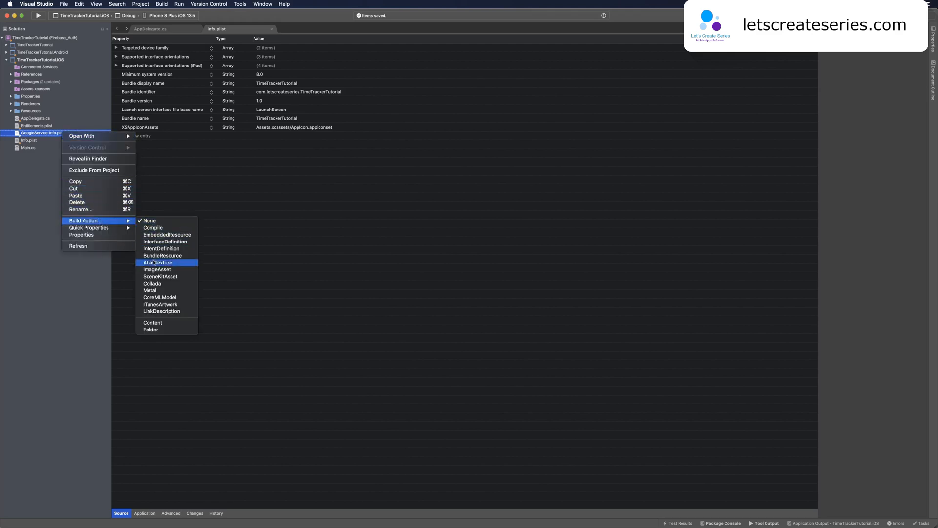
{"action": "mouse_move", "coordinate": [163, 256]}
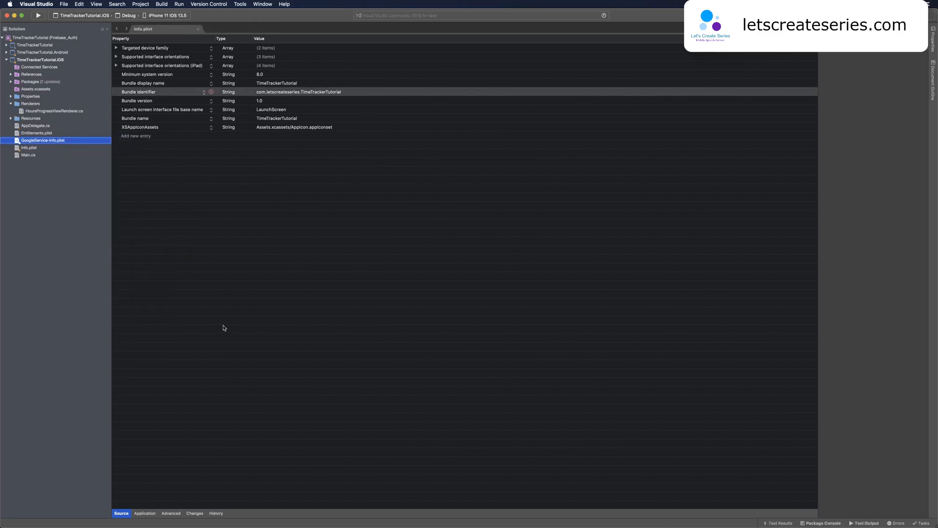
{"action": "mouse_move", "coordinate": [54, 181]}
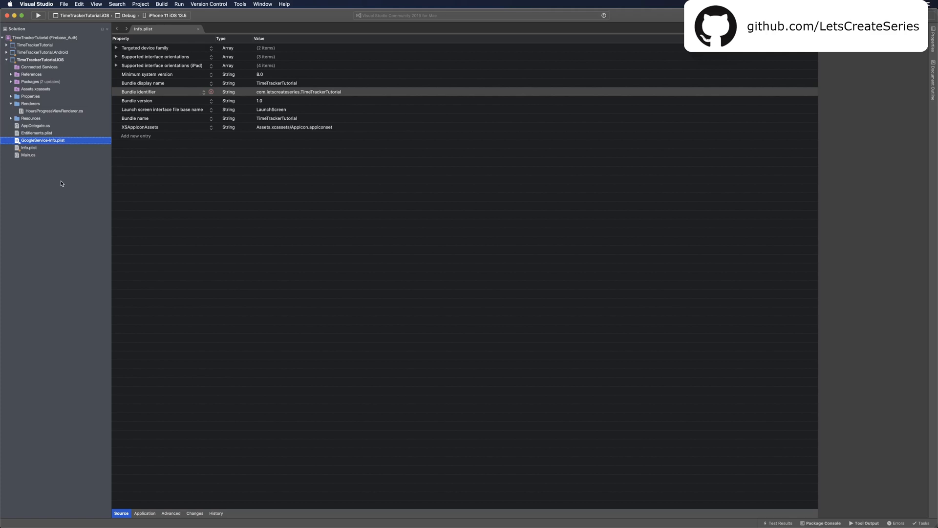
{"action": "right_click", "coordinate": [42, 140]}
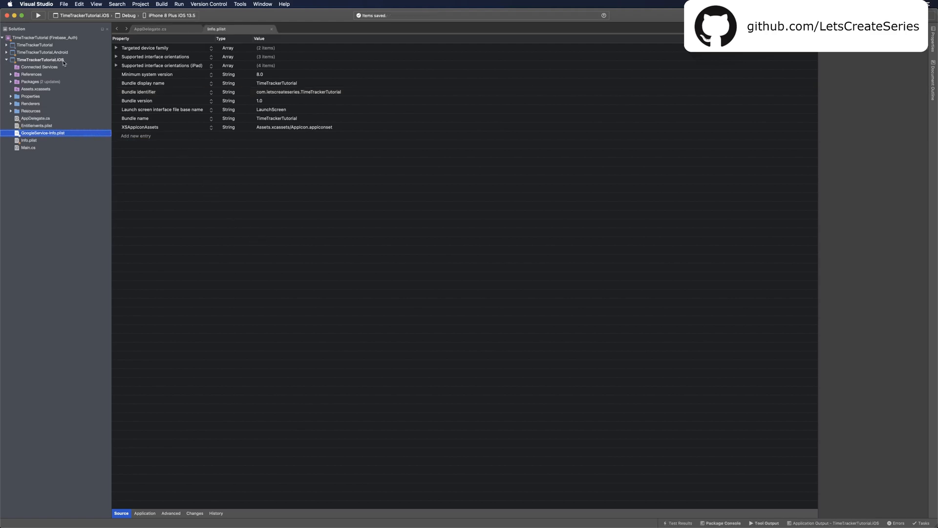
{"action": "right_click", "coordinate": [40, 59]}
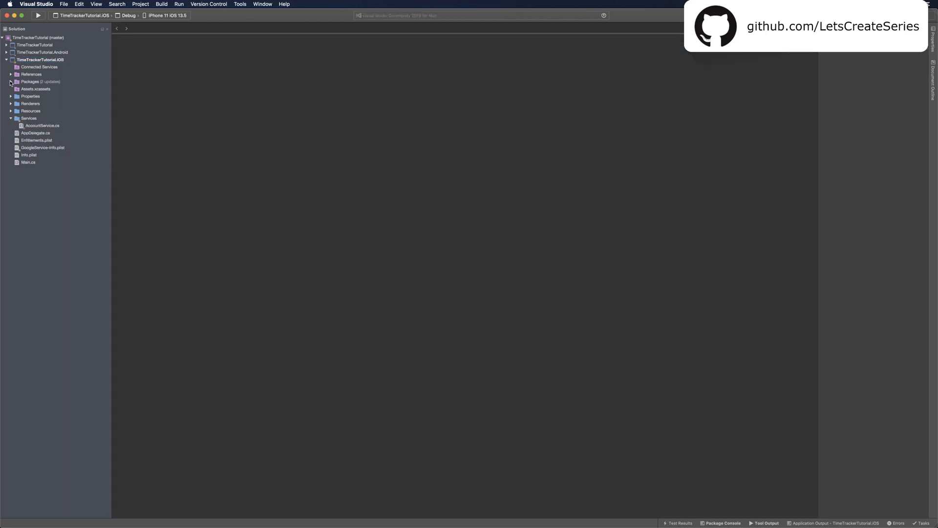
Remove the Xamarin.Firebase.iOS.Analytics package, then pick a Firebase iOS package in NuGet.
{"action": "left_click", "coordinate": [10, 82]}
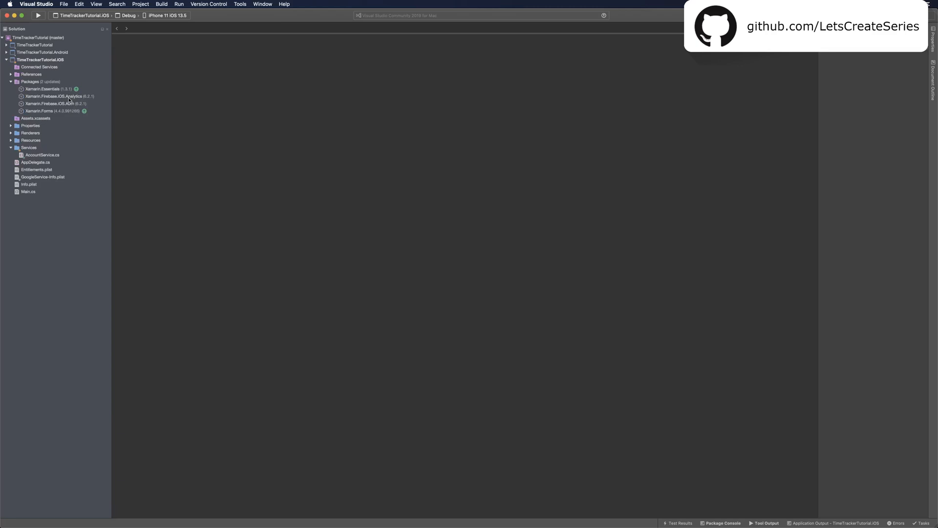
{"action": "right_click", "coordinate": [57, 96]}
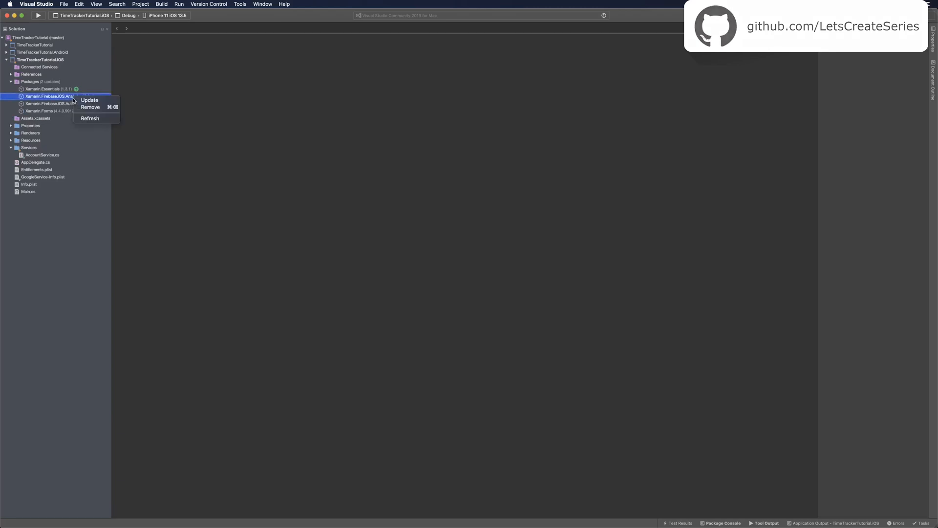
{"action": "left_click", "coordinate": [90, 107]}
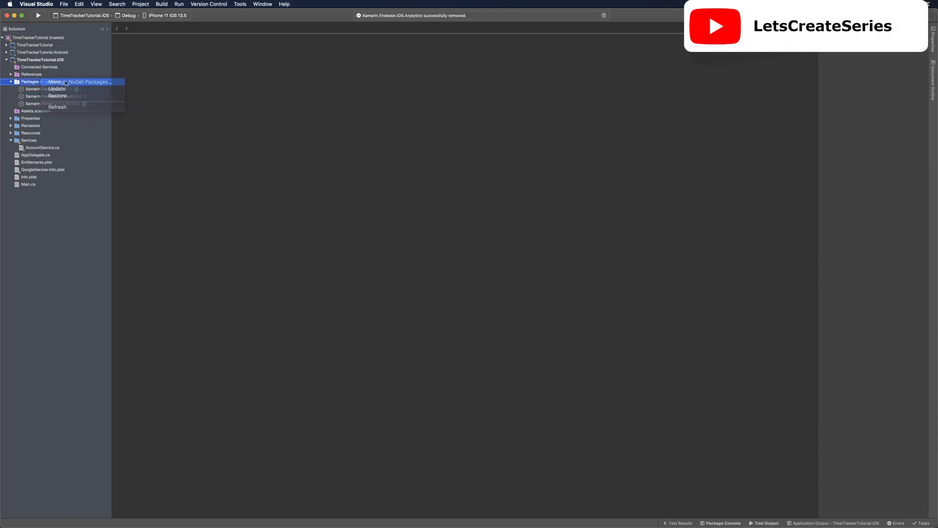
{"action": "left_click", "coordinate": [84, 81]}
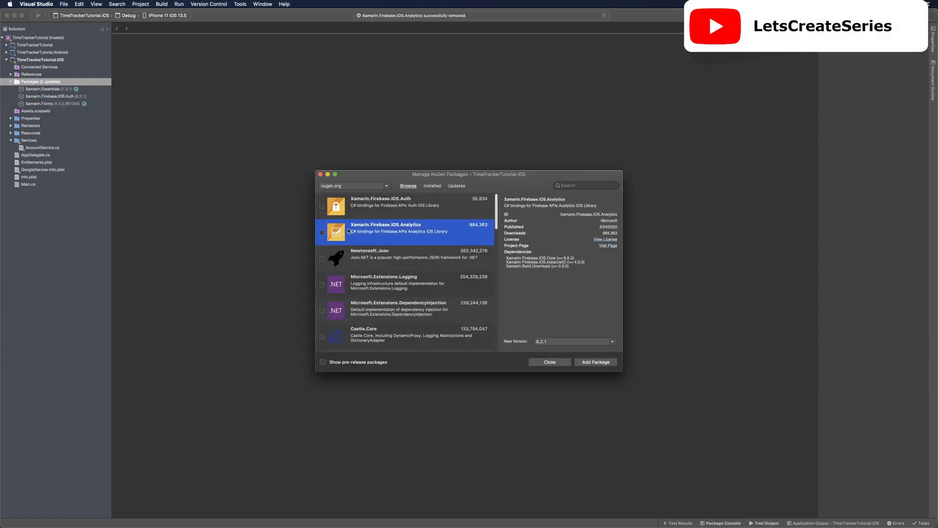
{"action": "left_click", "coordinate": [611, 341]}
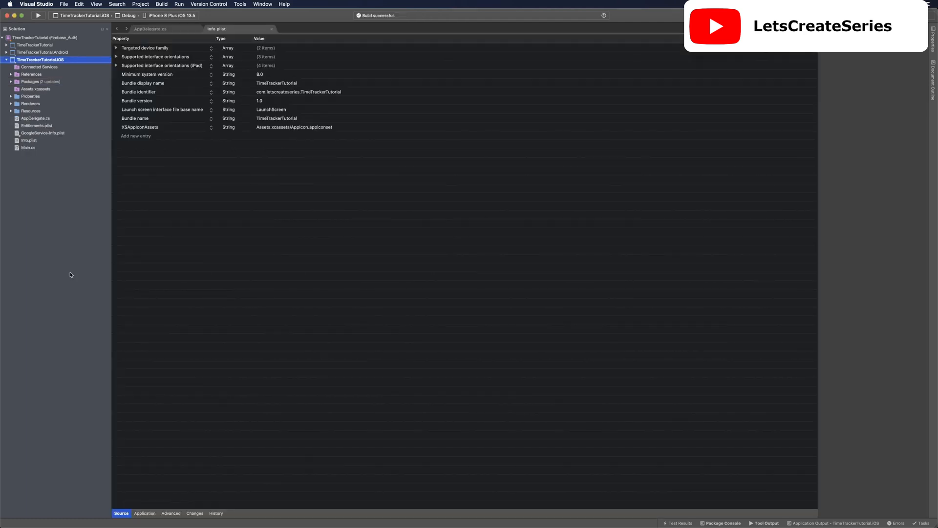
{"action": "mouse_move", "coordinate": [66, 252]}
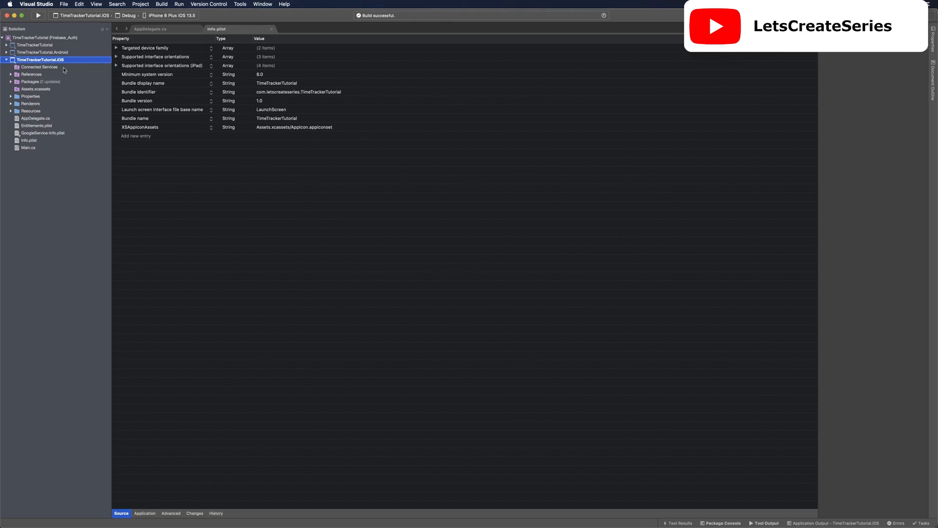
Set Entitlements.plist as the custom entitlements file under iOS Bundle Signing.
{"action": "right_click", "coordinate": [40, 59]}
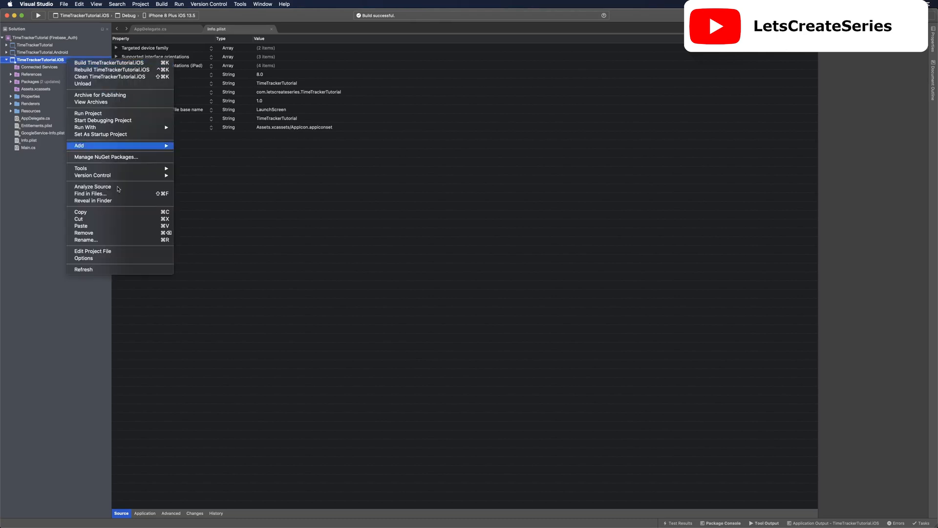
{"action": "left_click", "coordinate": [84, 258]}
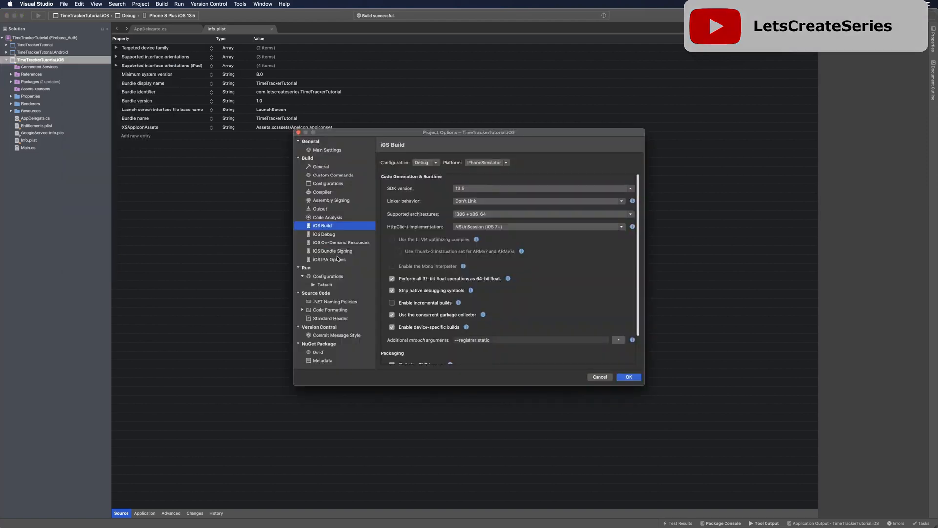
{"action": "left_click", "coordinate": [333, 250]}
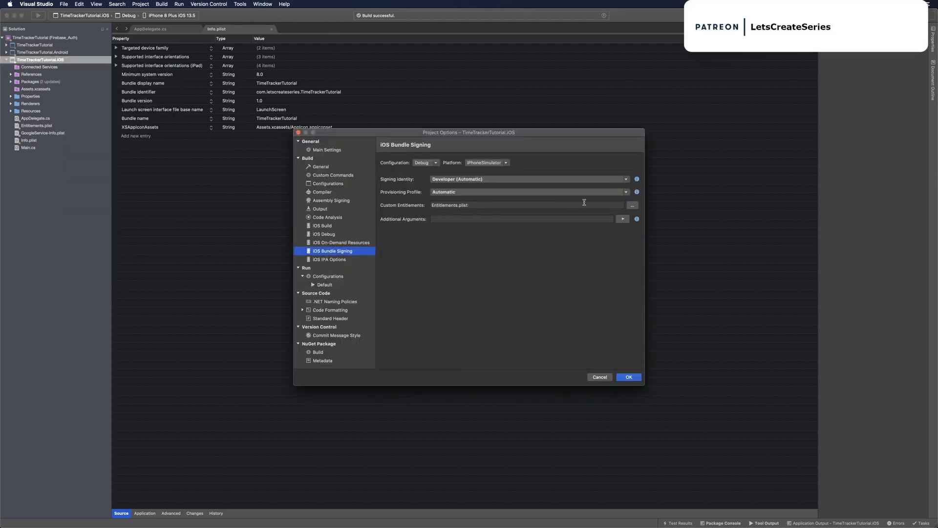
{"action": "left_click", "coordinate": [632, 205]}
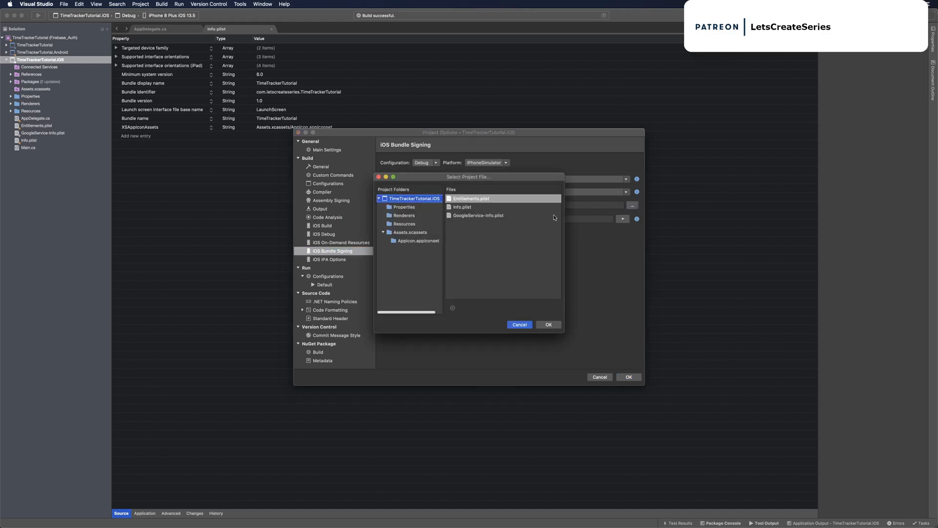
{"action": "left_click", "coordinate": [548, 325]}
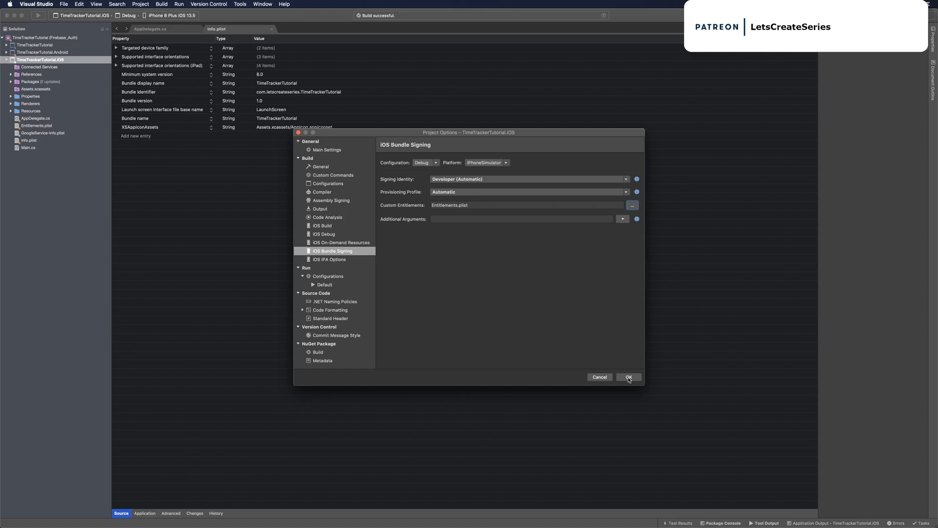
{"action": "left_click", "coordinate": [628, 377]}
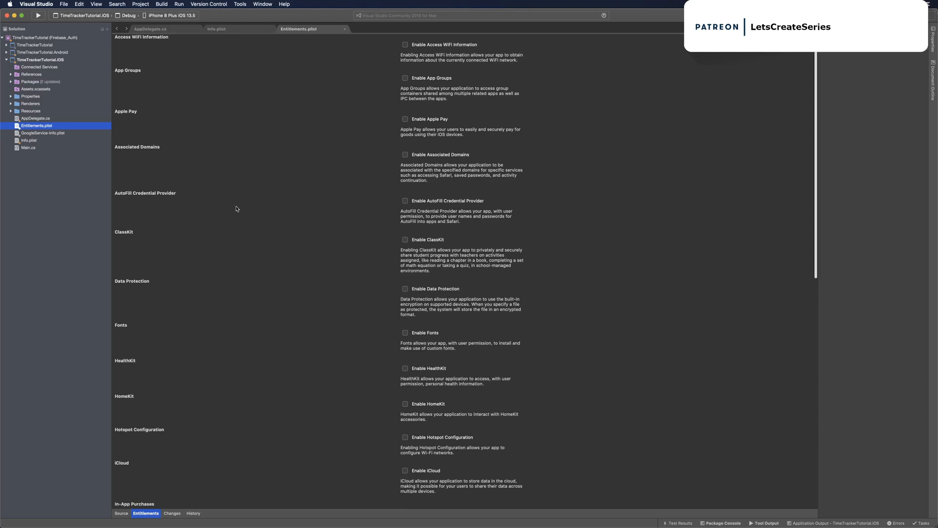
{"action": "mouse_move", "coordinate": [259, 274]}
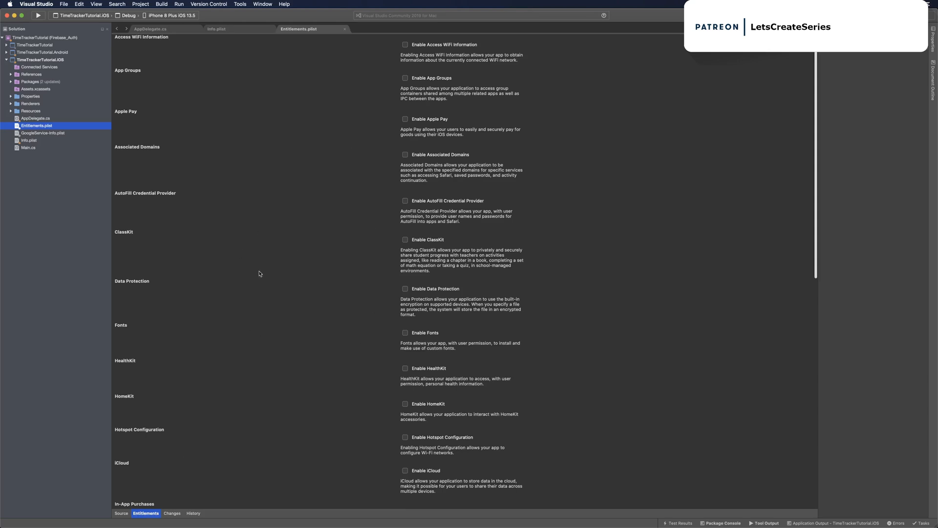
Enable Keychain in Entitlements.plist, close it, and continue the Firebase setup wizard.
{"action": "scroll", "scroll_direction": "down", "scroll_amount": 3}
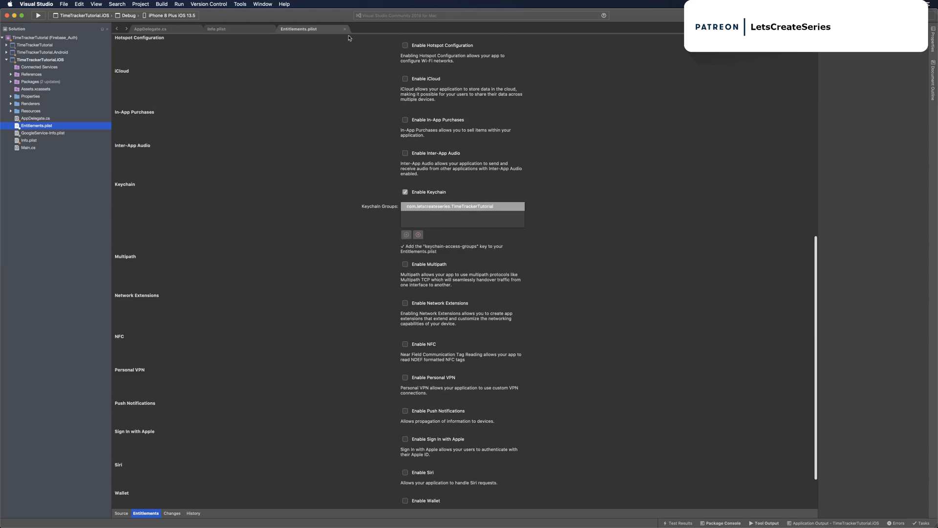
{"action": "left_click", "coordinate": [217, 28]}
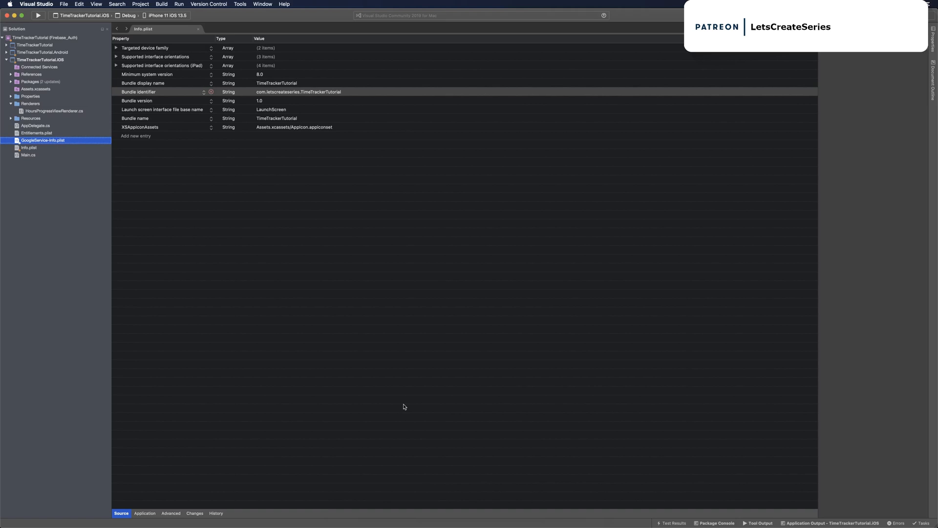
{"action": "mouse_move", "coordinate": [389, 367]}
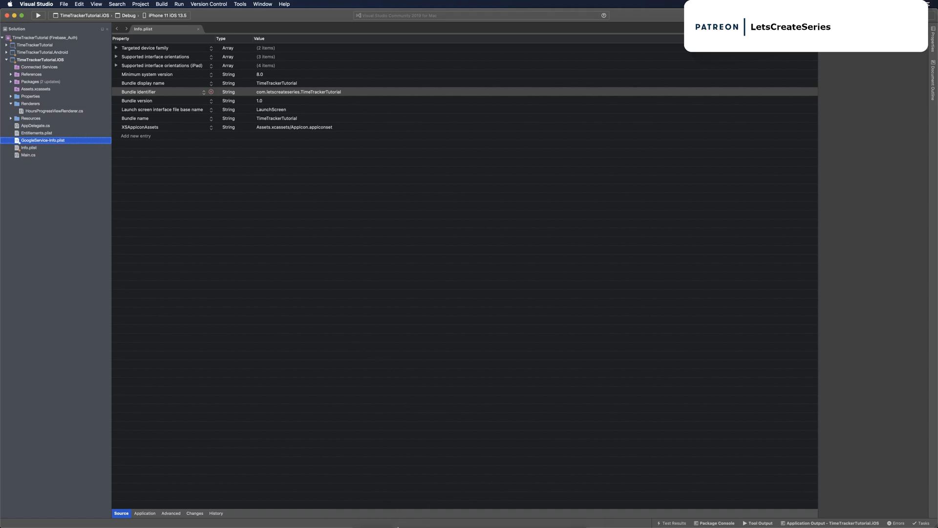
{"action": "left_click", "coordinate": [420, 513]}
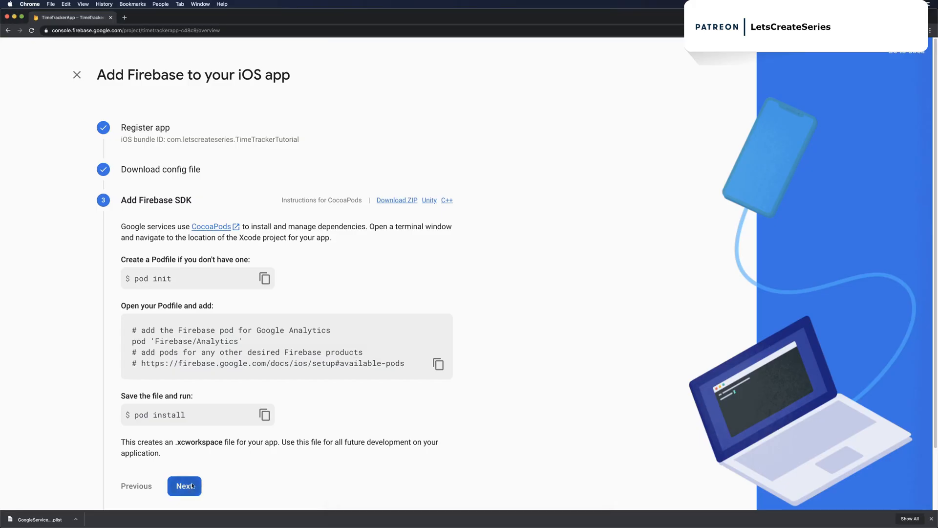
{"action": "left_click", "coordinate": [185, 485]}
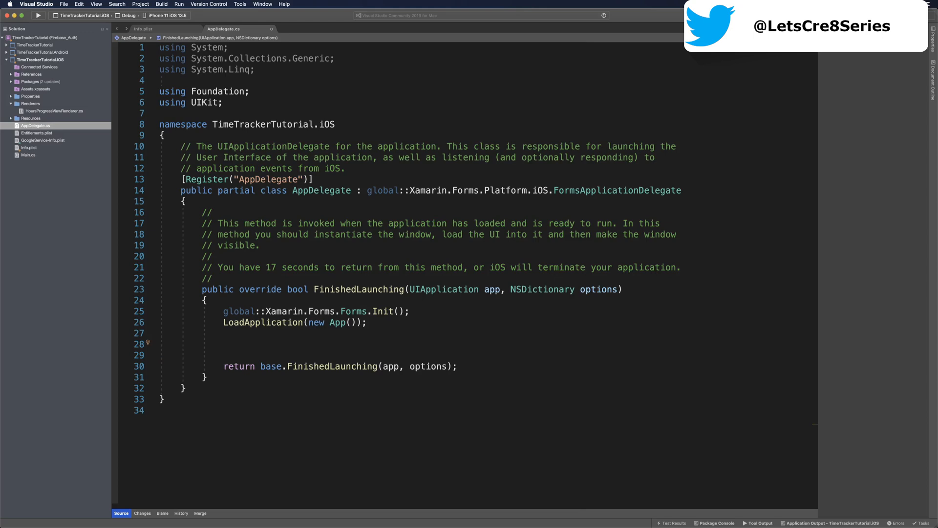
Add Firebase.Core.App.Configure() to FinishedLaunching and run the app in the iPhone simulator.
{"action": "type", "text": "Firebase.Core.App.Configure();"}
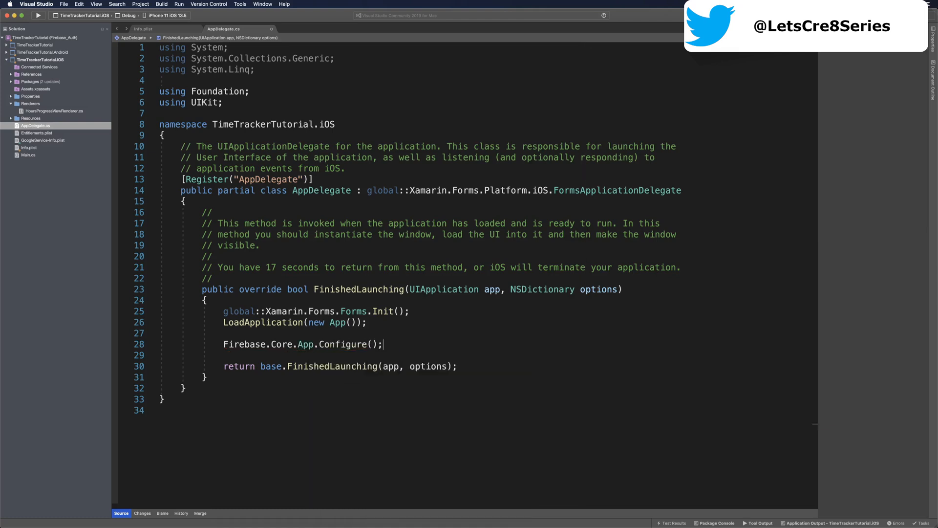
{"action": "left_click", "coordinate": [38, 15]}
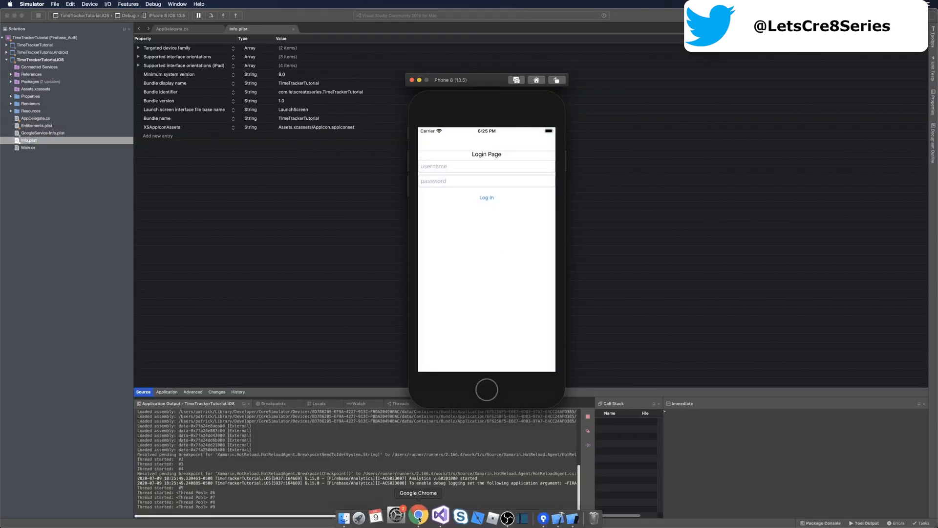
Check the TimeTrackerApp StreamView showing one active user in the United States, then return to Visual Studio.
{"action": "left_click", "coordinate": [418, 514]}
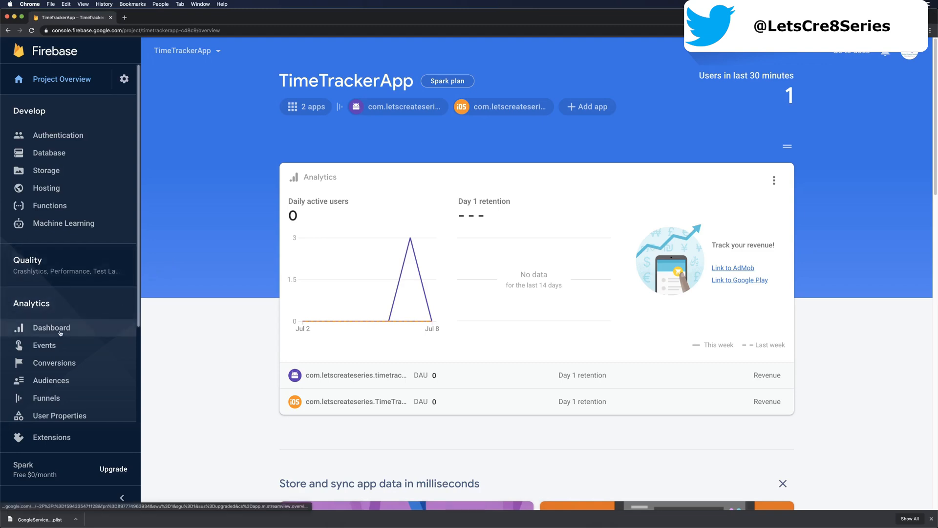
{"action": "left_click", "coordinate": [51, 328]}
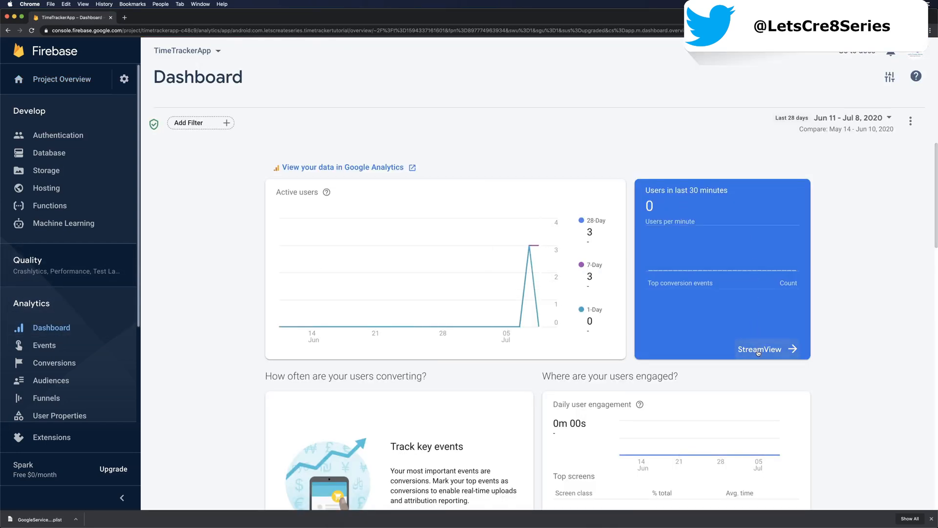
{"action": "left_click", "coordinate": [760, 349]}
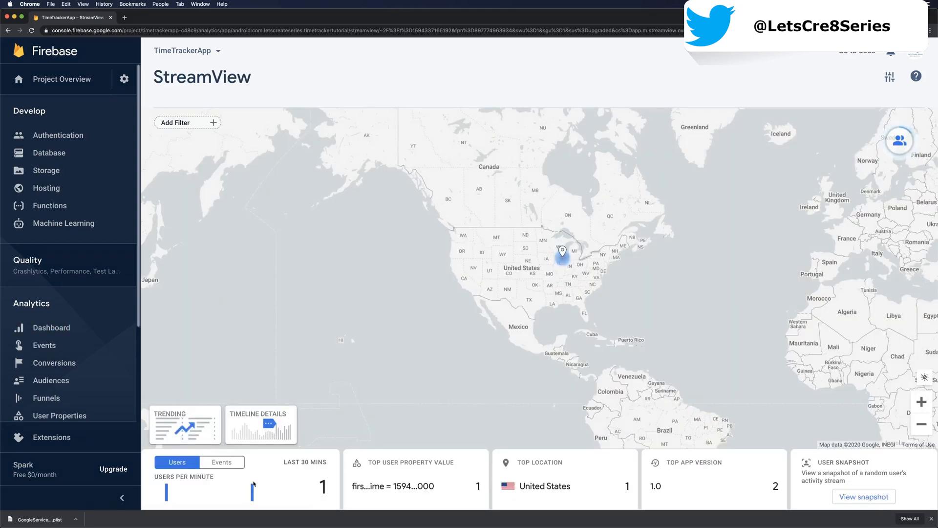
{"action": "mouse_move", "coordinate": [171, 494]}
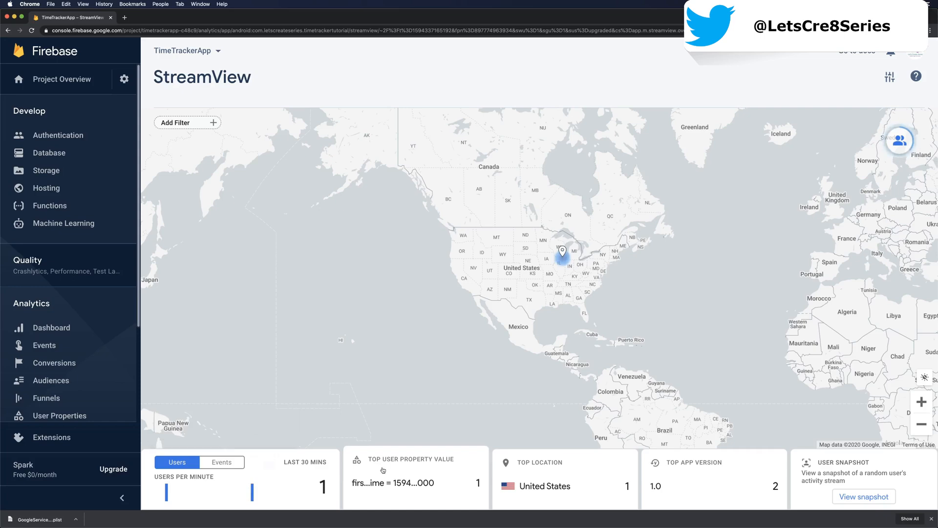
{"action": "left_click", "coordinate": [436, 516]}
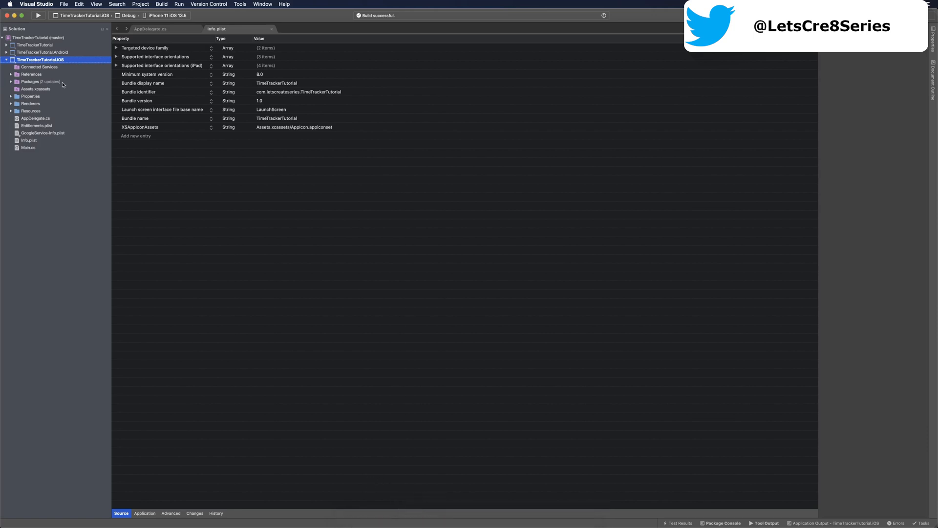
Add the Xamarin.Firebase.iOS.Auth 6.2.1 NuGet package to the iOS project and accept its license.
{"action": "right_click", "coordinate": [39, 82]}
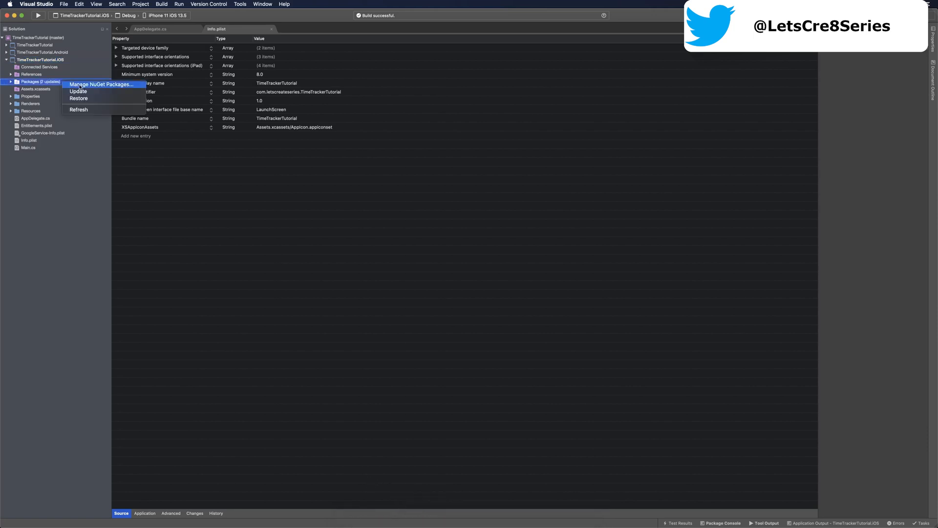
{"action": "left_click", "coordinate": [101, 84]}
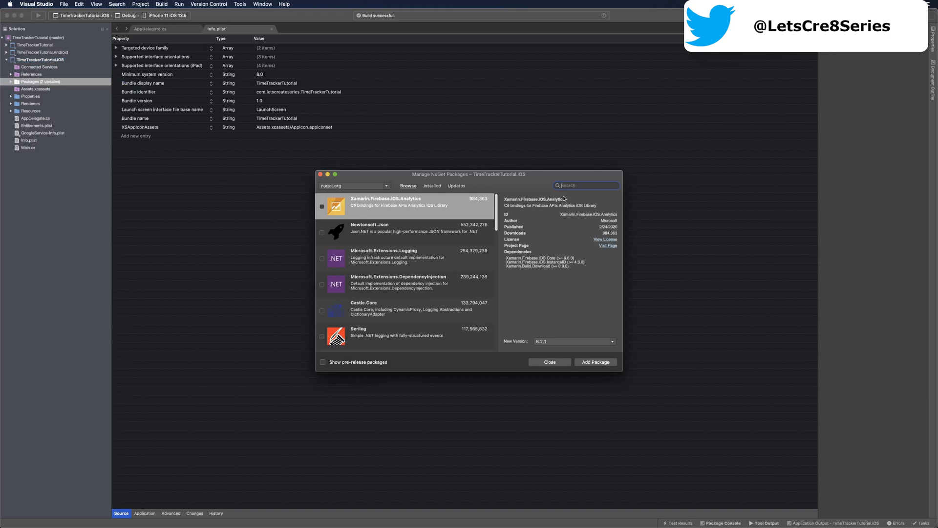
{"action": "type", "text": "xamarin.firebase.ios"}
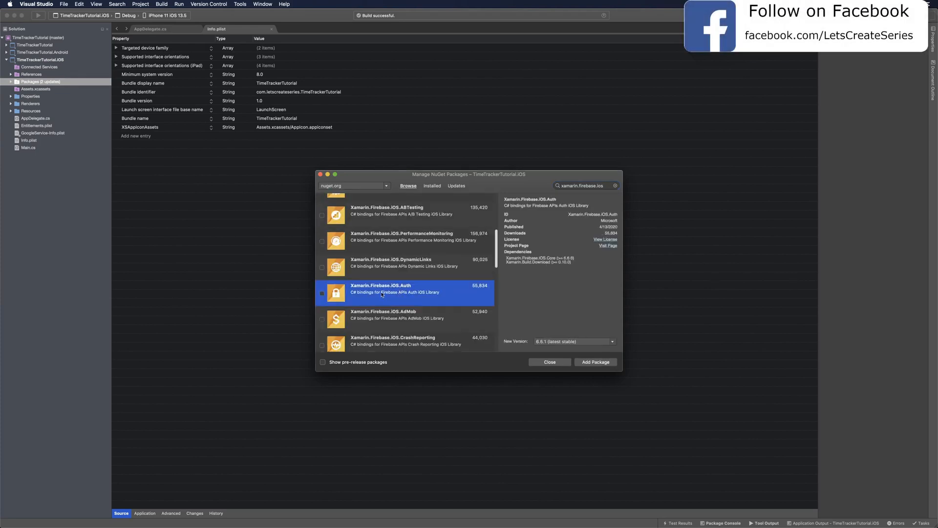
{"action": "left_click", "coordinate": [611, 341]}
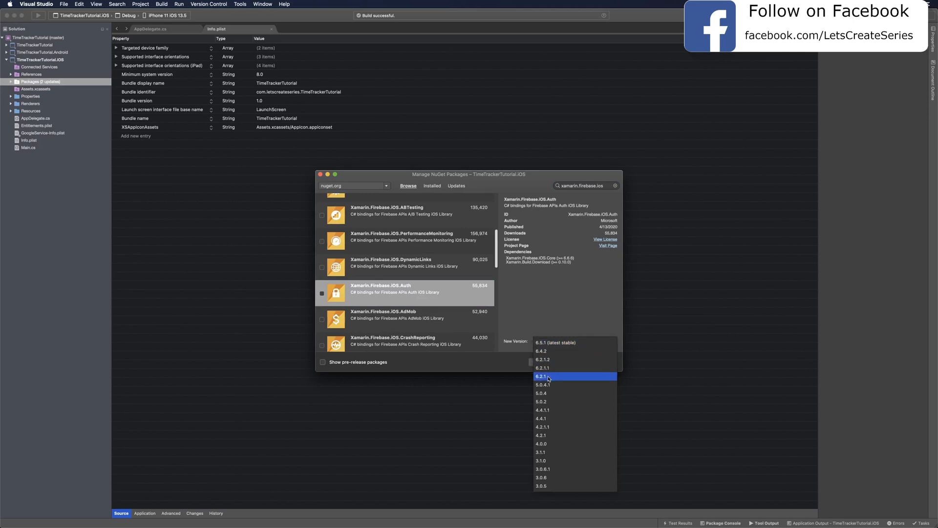
{"action": "left_click", "coordinate": [541, 376]}
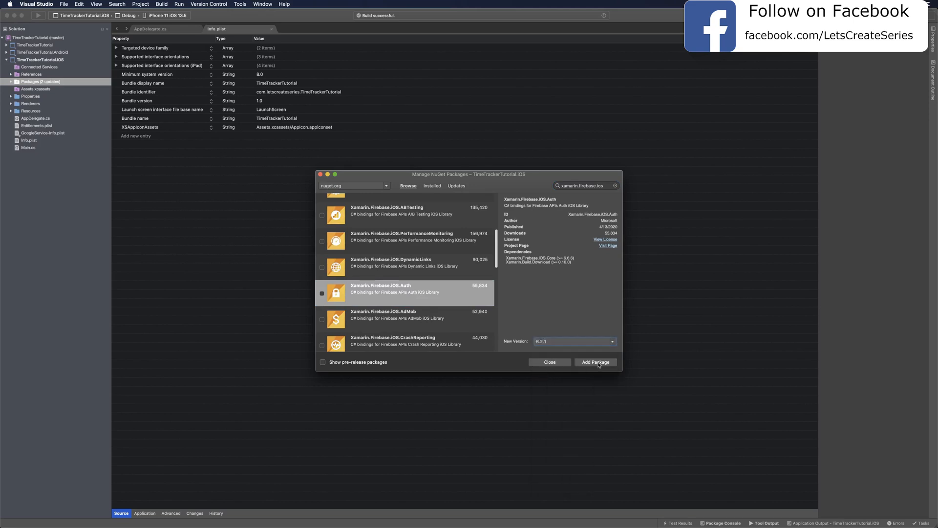
{"action": "left_click", "coordinate": [595, 361]}
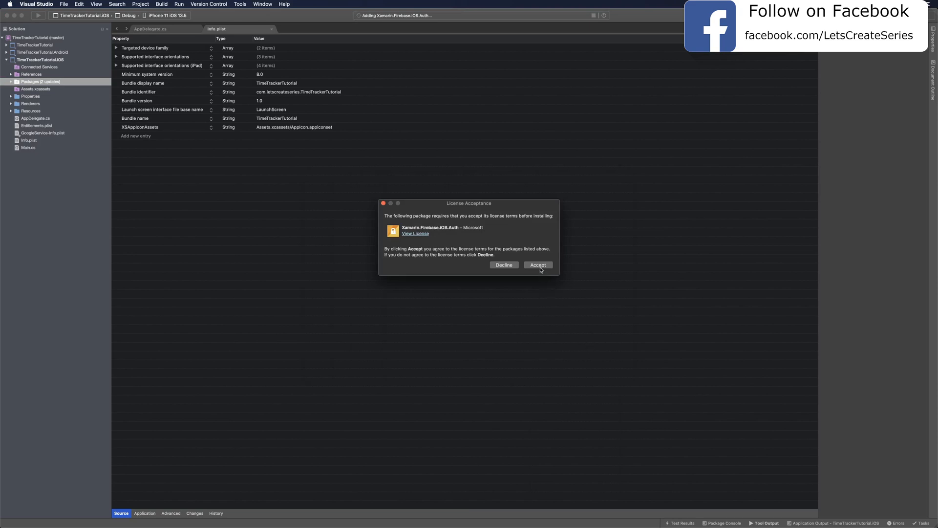
{"action": "left_click", "coordinate": [536, 264]}
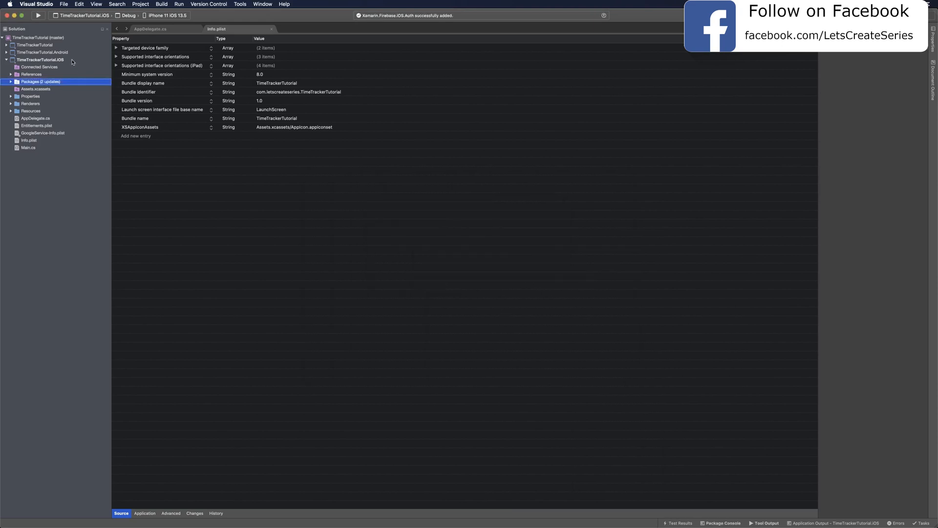
Add a Services folder to the TimeTrackerTutorial.iOS project.
{"action": "right_click", "coordinate": [40, 59]}
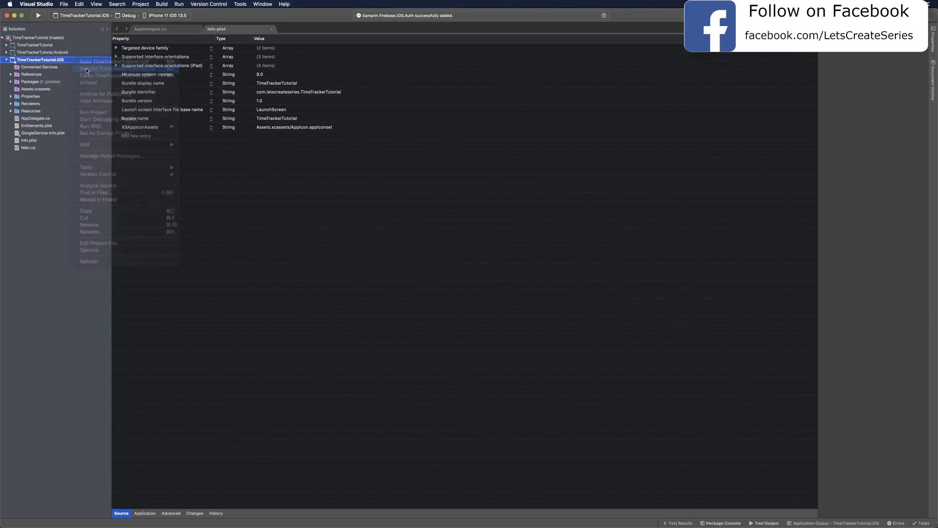
{"action": "left_click", "coordinate": [107, 69]}
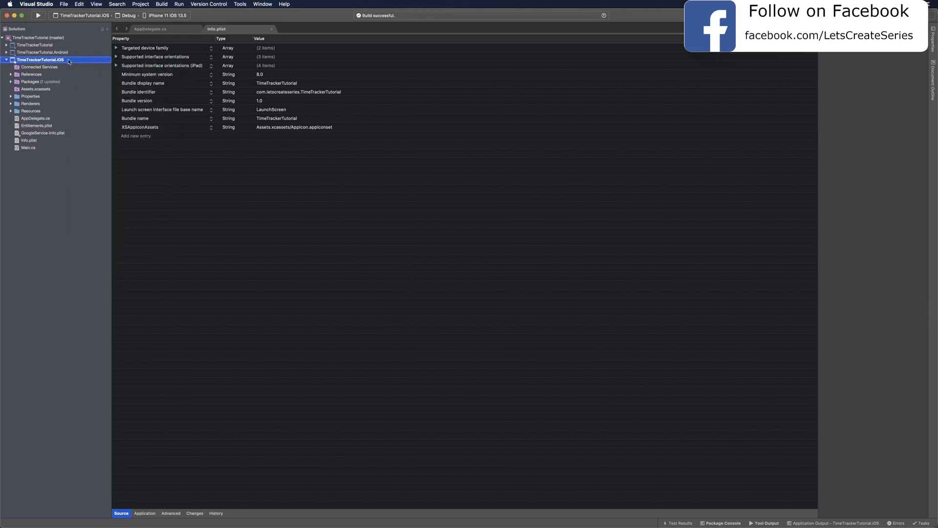
{"action": "right_click", "coordinate": [41, 59]}
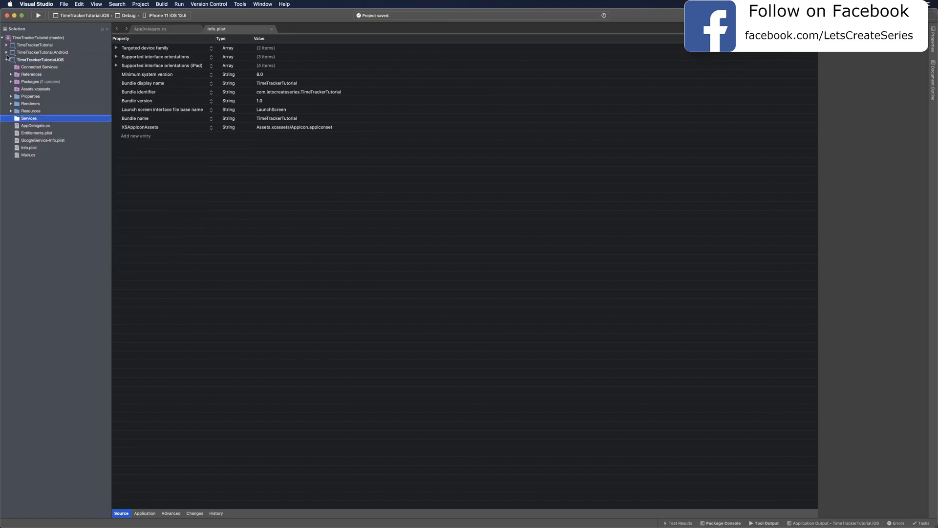
{"action": "left_click", "coordinate": [42, 52]}
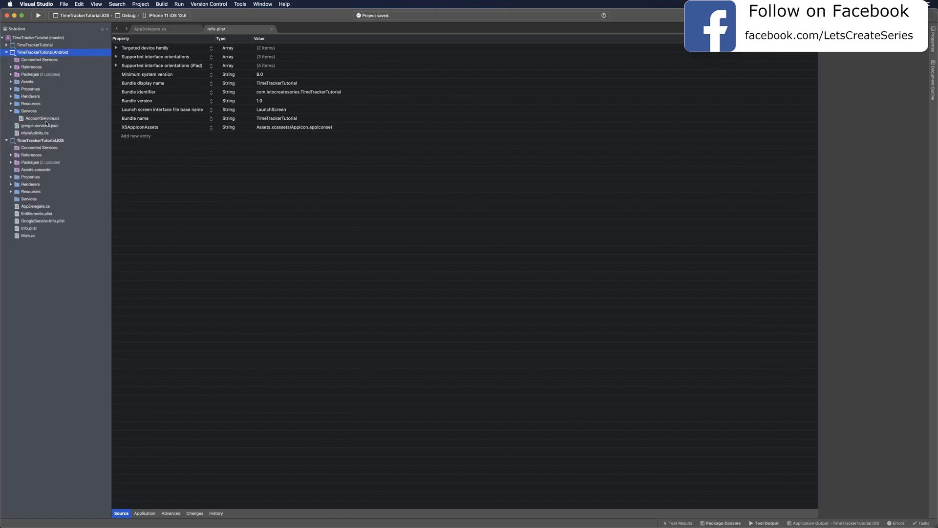
Create an empty AccountService class inside the Services folder.
{"action": "right_click", "coordinate": [28, 199]}
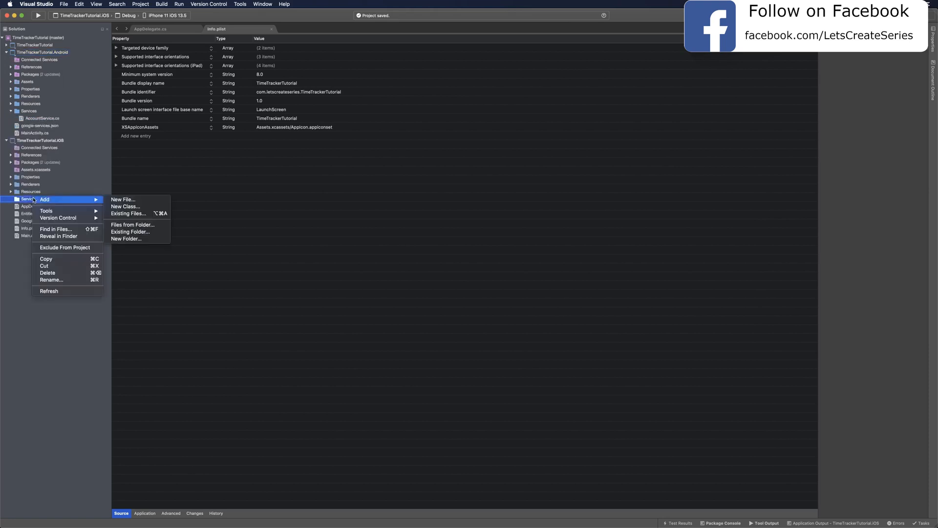
{"action": "mouse_move", "coordinate": [123, 199]}
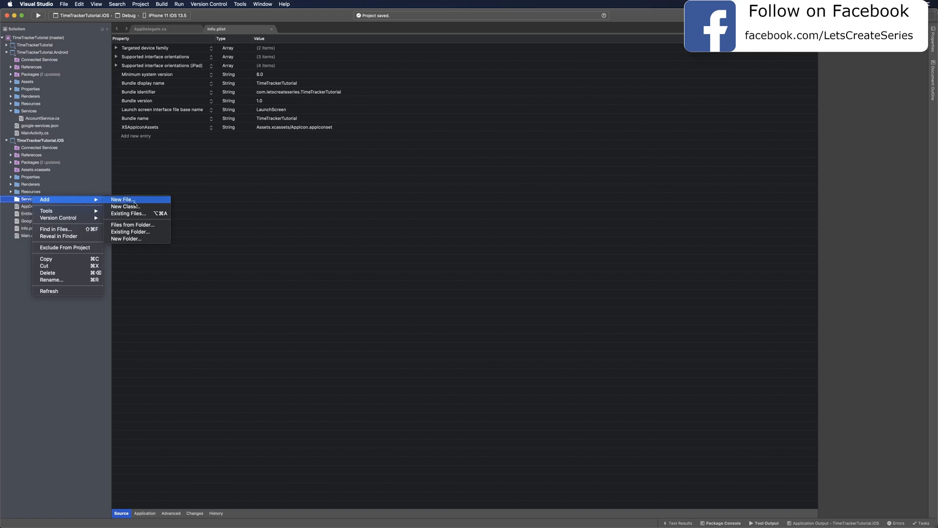
{"action": "left_click", "coordinate": [123, 199]}
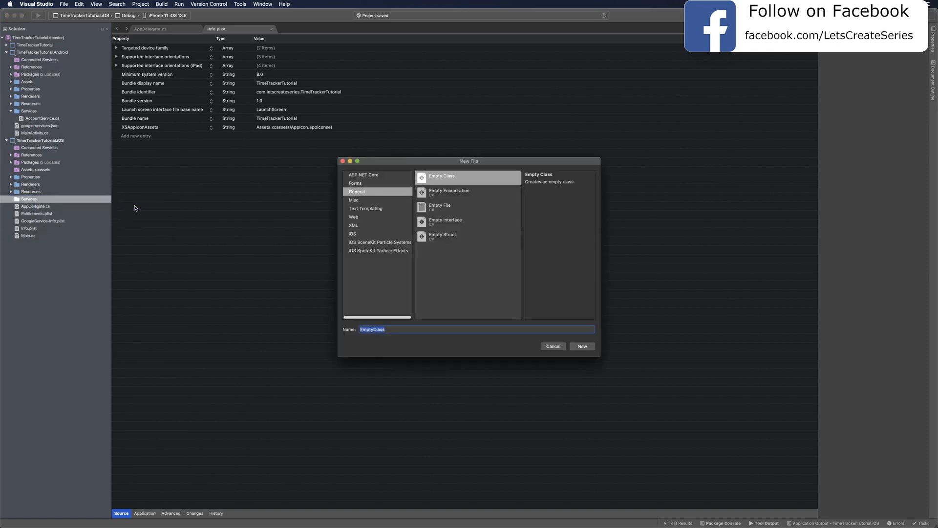
{"action": "left_click", "coordinate": [581, 346]}
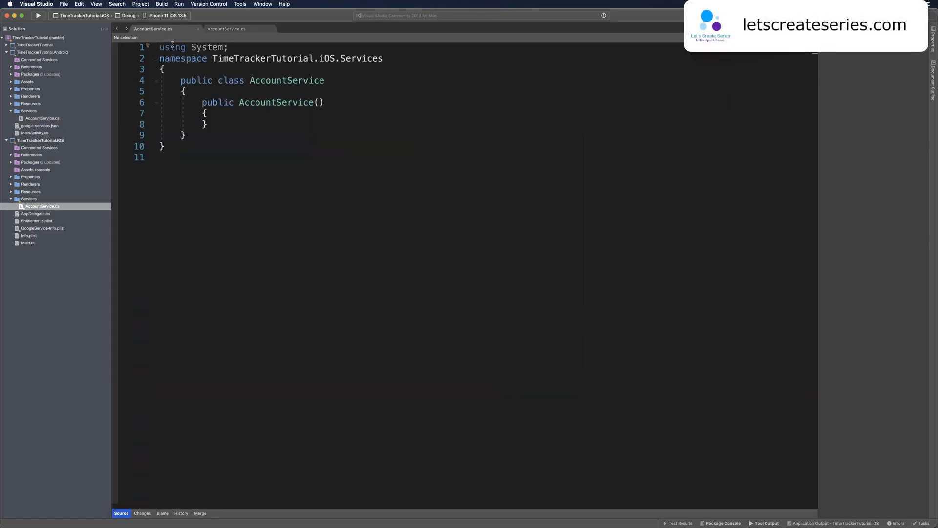
Make AccountService implement IAccountService, returning Task.FromResult from GetCurrentPayRateAsync, and select LoginAsync's exception.
{"action": "left_click", "coordinate": [328, 80]}
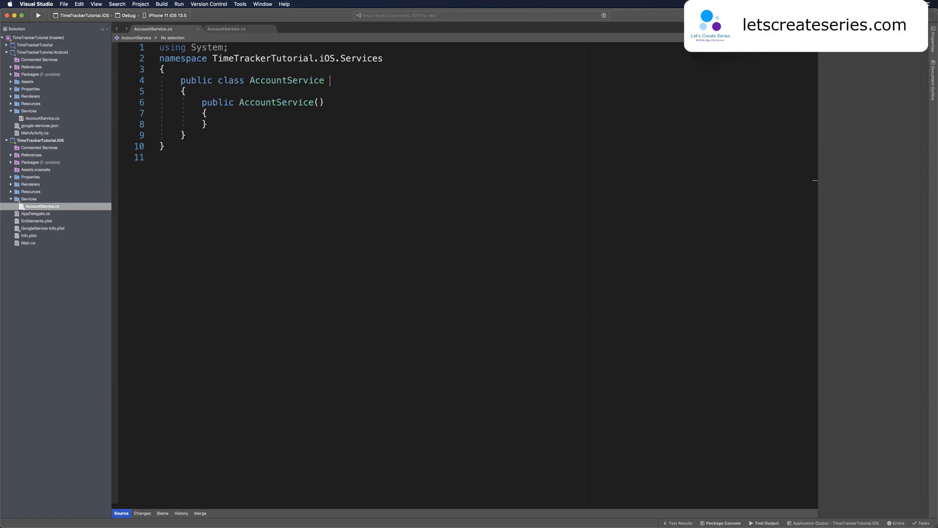
{"action": "type", "text": ": IAcco"}
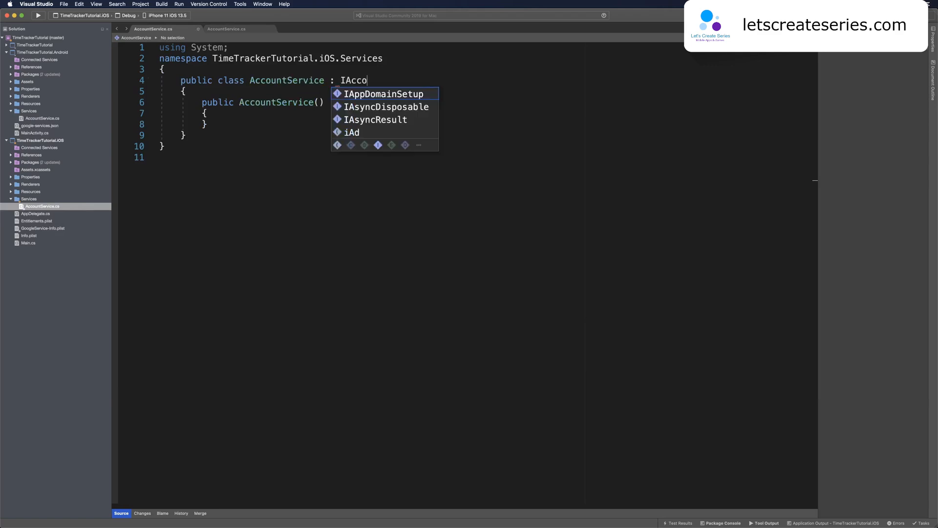
{"action": "type", "text": "untService"}
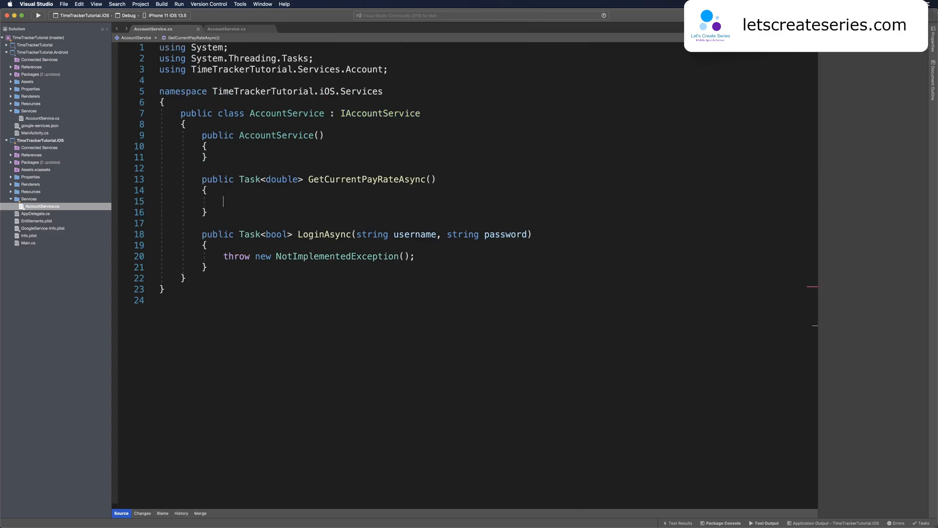
{"action": "type", "text": "return T"}
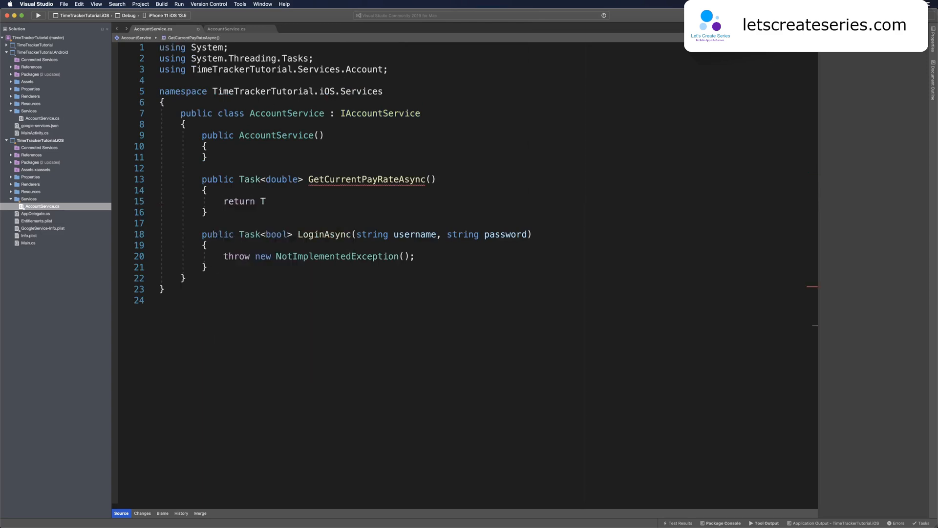
{"action": "type", "text": "ask.FromResult(0)"}
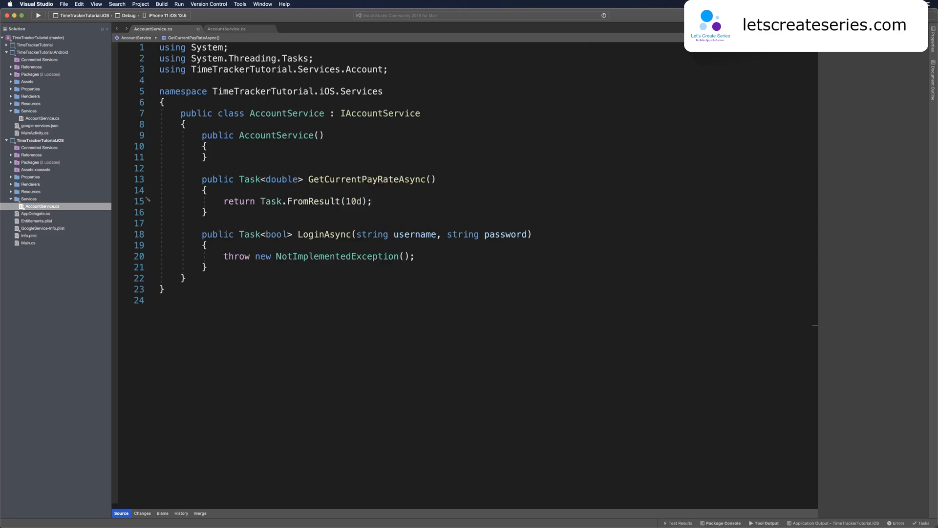
{"action": "double_click", "coordinate": [239, 201]}
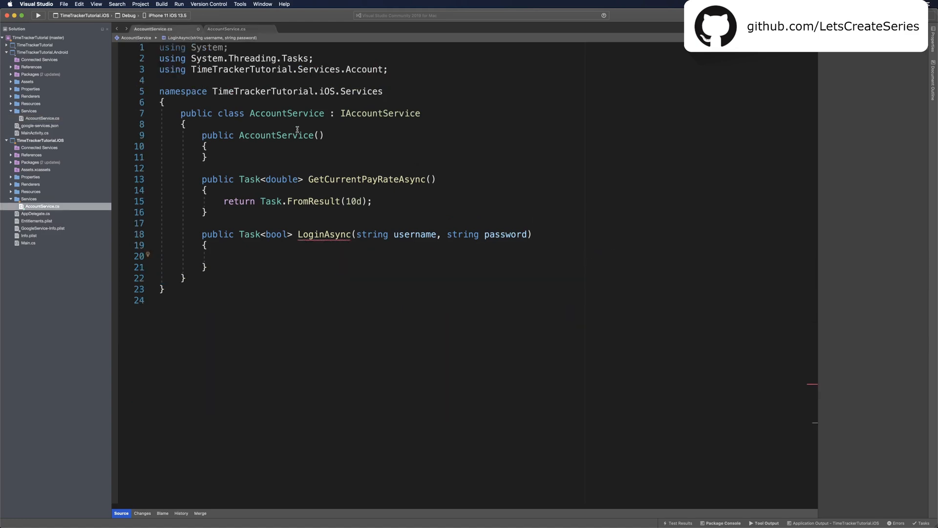
Declare a new TaskCompletionSource<bool> in LoginAsync.
{"action": "type", "text": "var tcs = nameof T"}
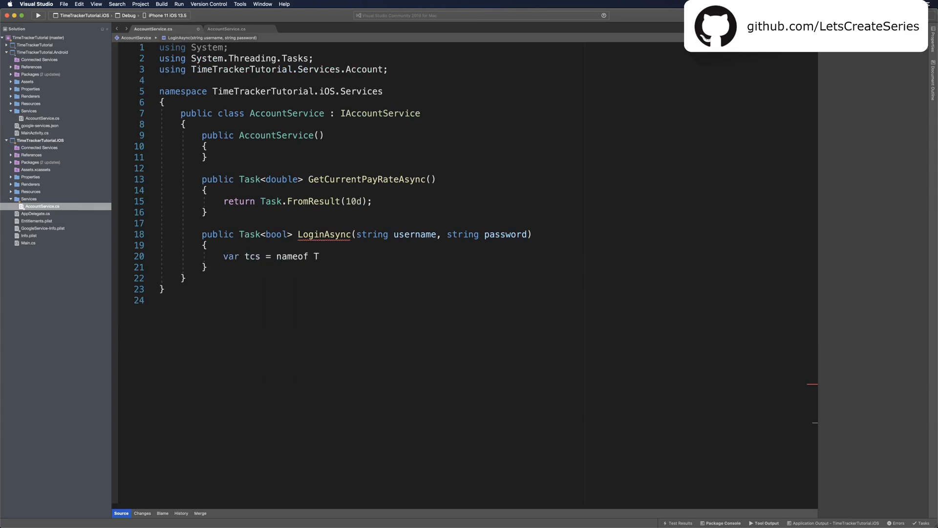
{"action": "type", "text": "new TaskCompletionSource<bool>();"}
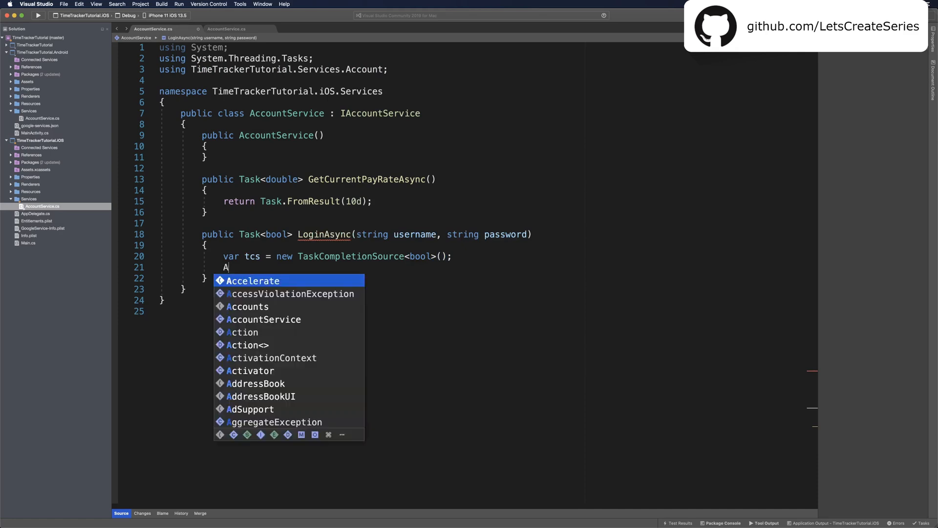
{"action": "type", "text": "uthenticationServices."}
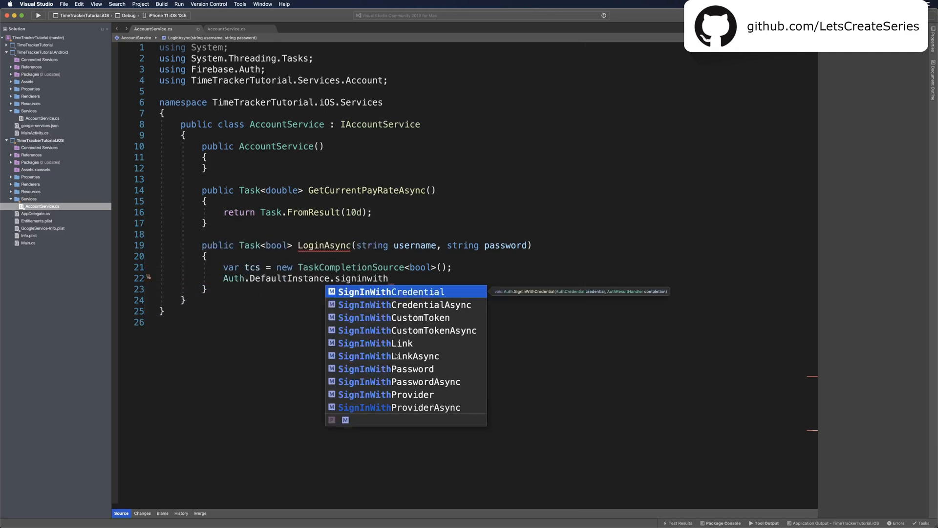
Call SignInWithPasswordAsync(username, password) continuing with OnAuthCompleted(task, tcs).
{"action": "left_click", "coordinate": [398, 381]}
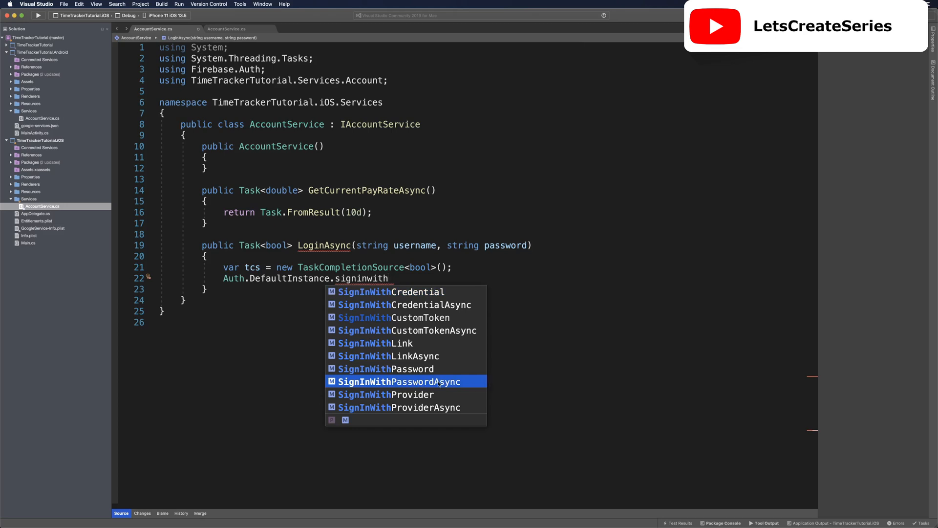
{"action": "double_click", "coordinate": [405, 381]}
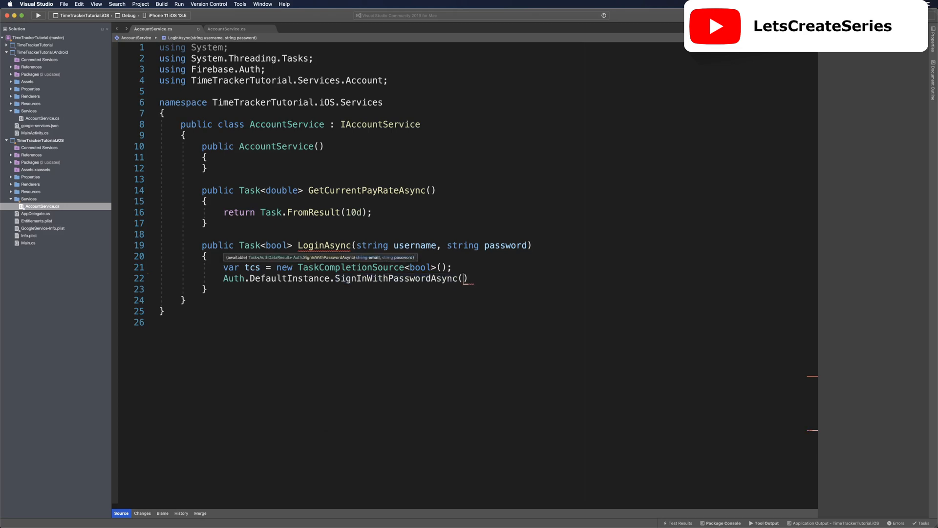
{"action": "type", "text": "username, password"}
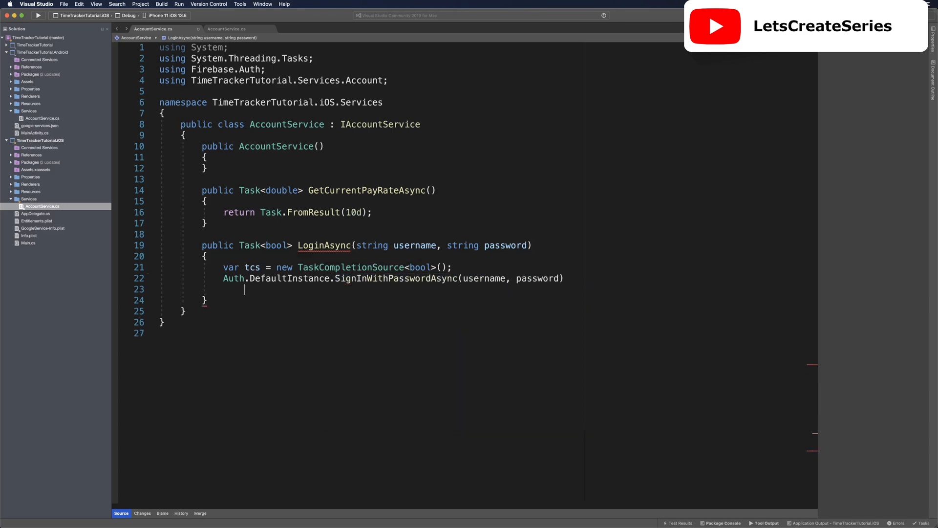
{"action": "type", "text": ".ContinueWith("}
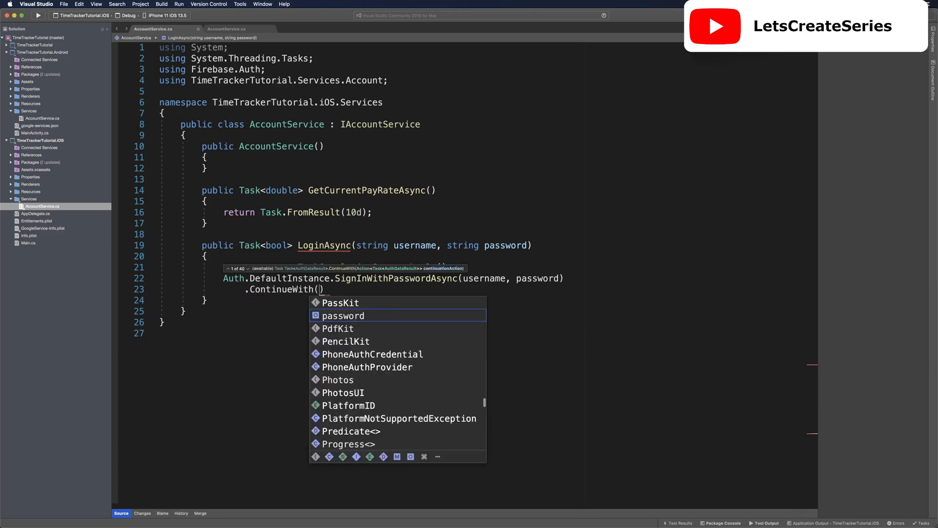
{"action": "type", "text": "(task)"}
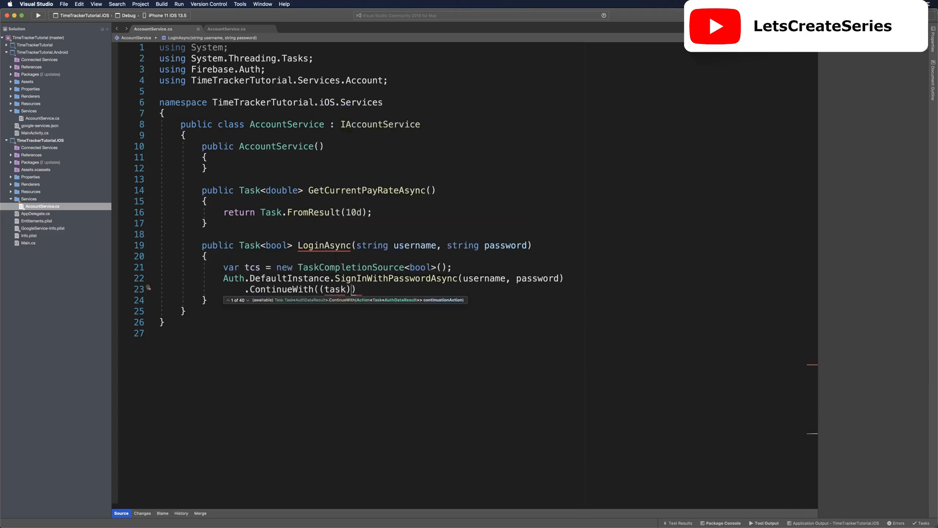
{"action": "type", "text": "=> )"}
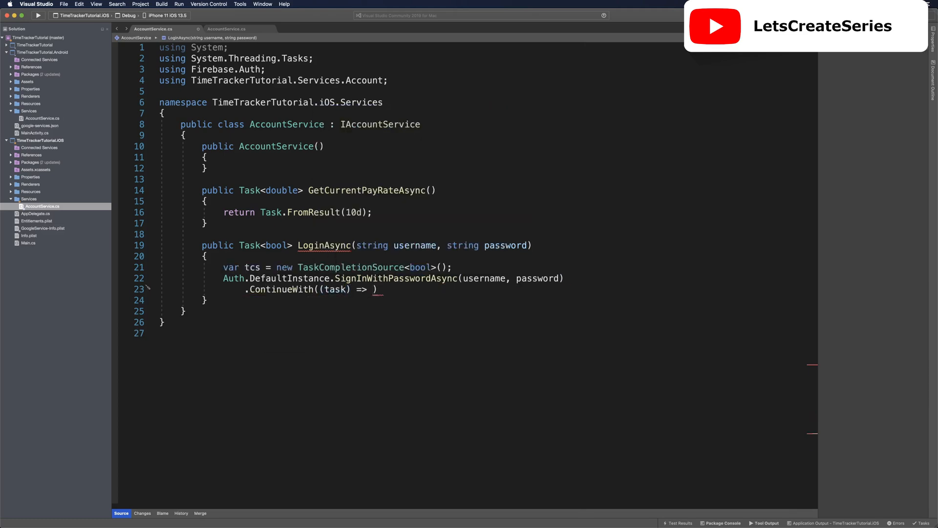
{"action": "type", "text": "OnAu"}
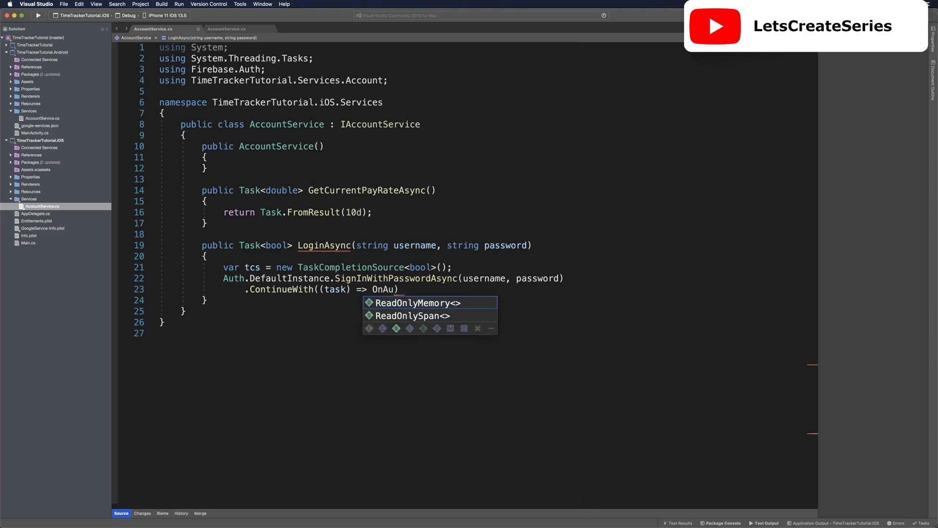
{"action": "type", "text": "thCompleted(tak"}
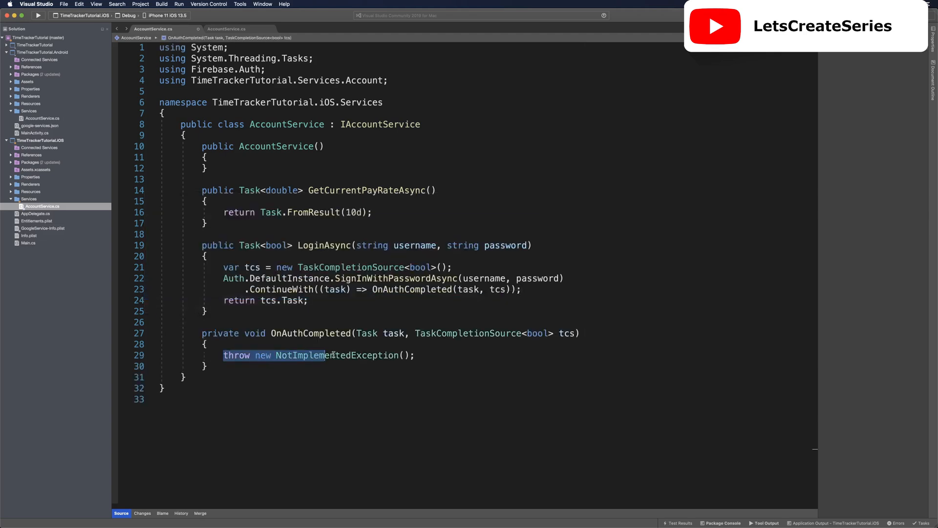
Replace the exception with if (task.IsCanceled || task.IsFaulted) { tcs.SetResult(false); return; }.
{"action": "key", "text": "Delete"}
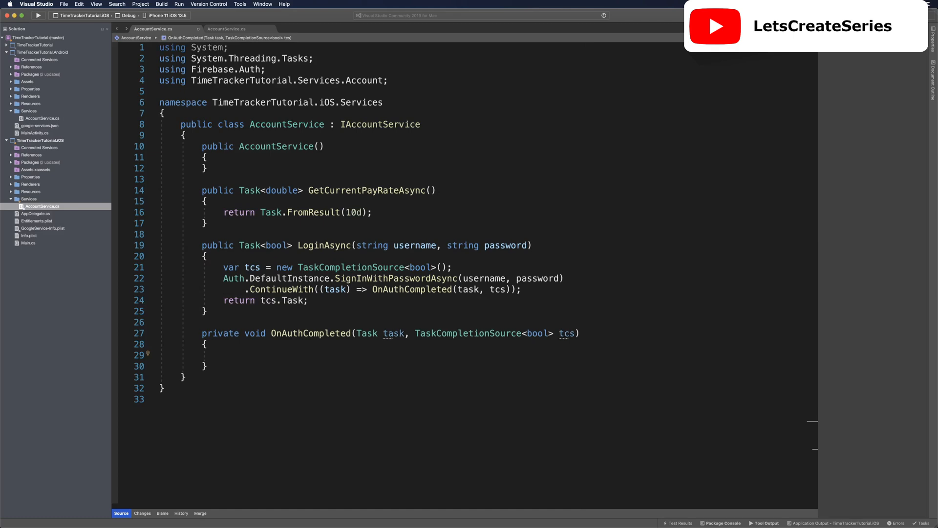
{"action": "type", "text": "if (task.IsCanceled)"}
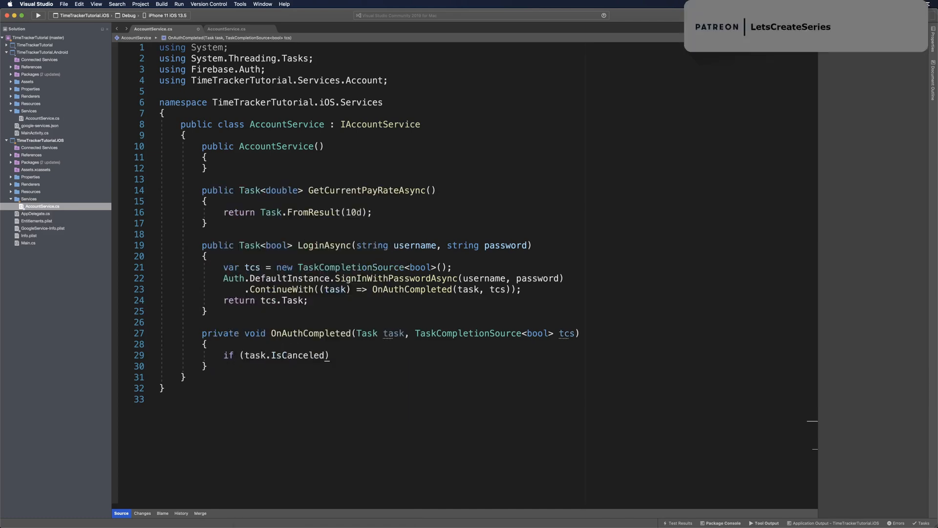
{"action": "type", "text": "|| task."}
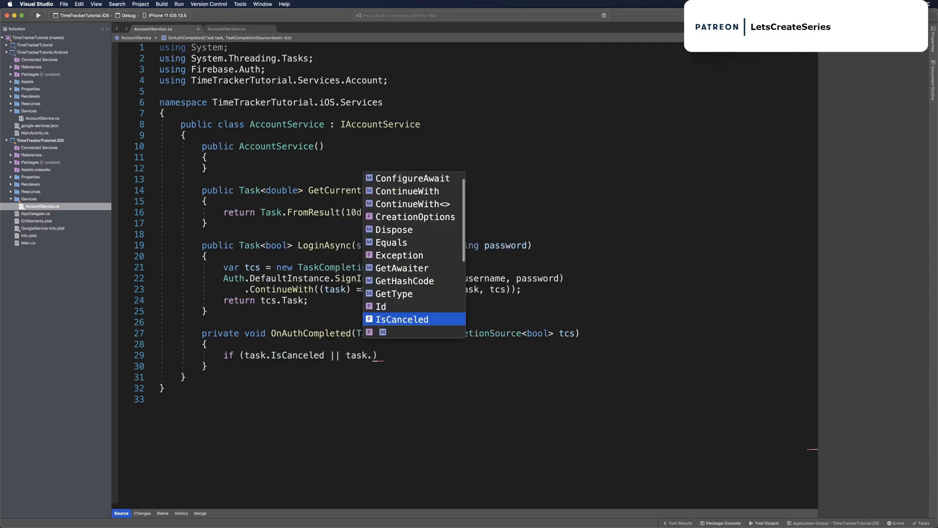
{"action": "type", "text": "IsFaulted)"}
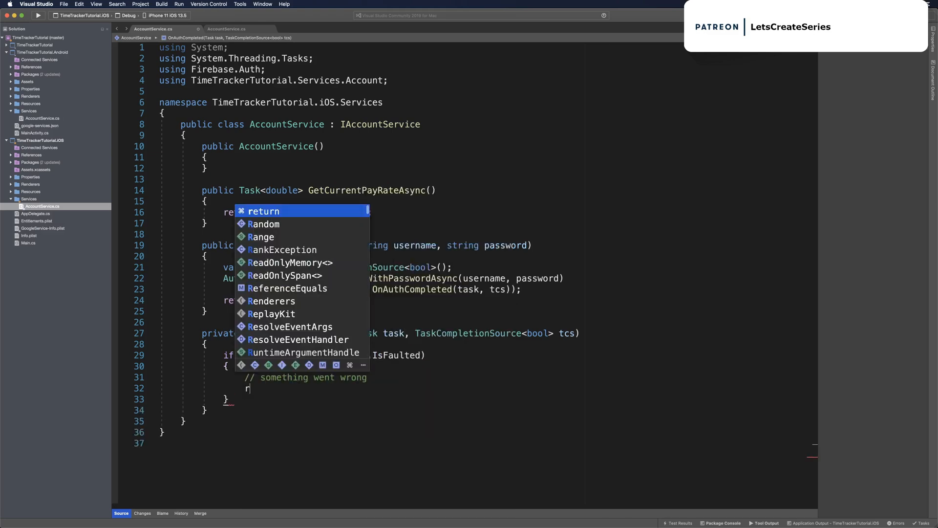
{"action": "type", "text": "cs.setResult(false);"}
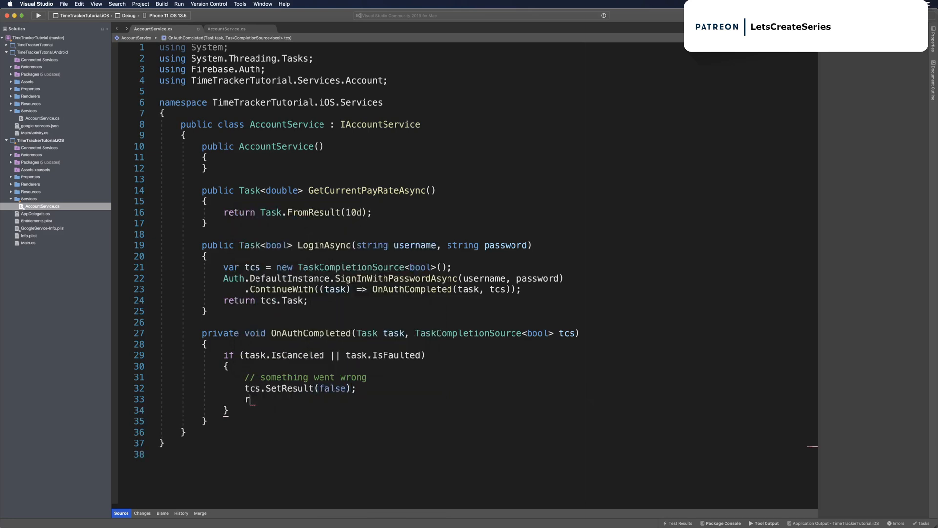
{"action": "type", "text": "eturn;"}
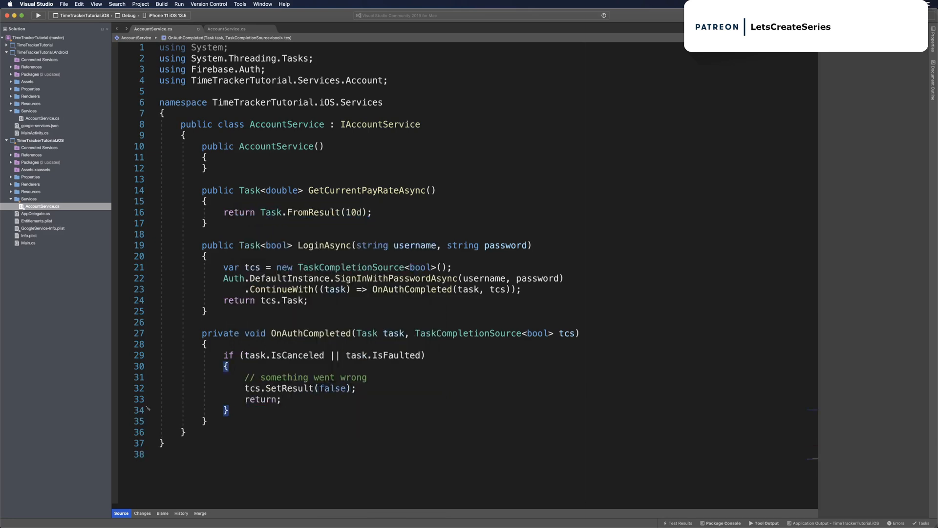
{"action": "type", "text": "// user is logged in"}
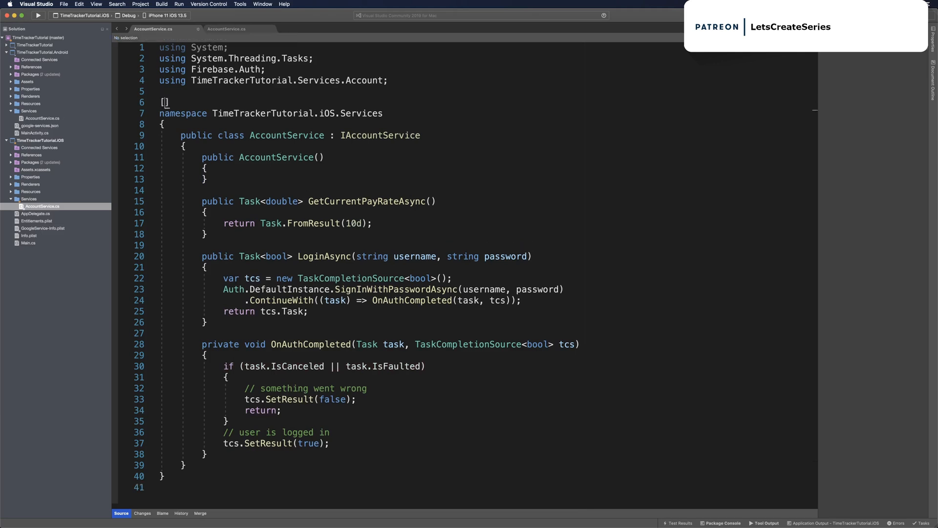
Add [assembly: Dependency(typeof(AccountService))] and set a breakpoint on the failure check line.
{"action": "type", "text": "assembly: Dependency"}
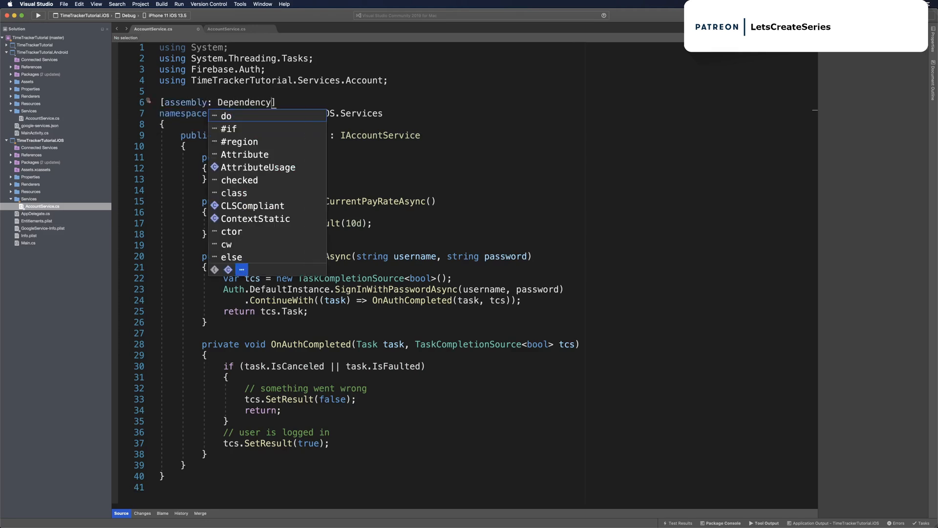
{"action": "type", "text": "(typeof(A))"}
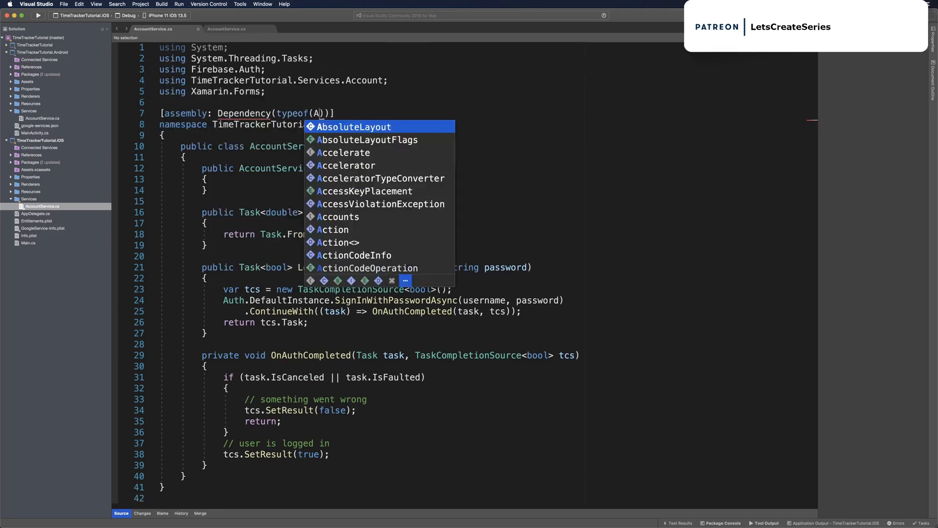
{"action": "type", "text": "ccountService"}
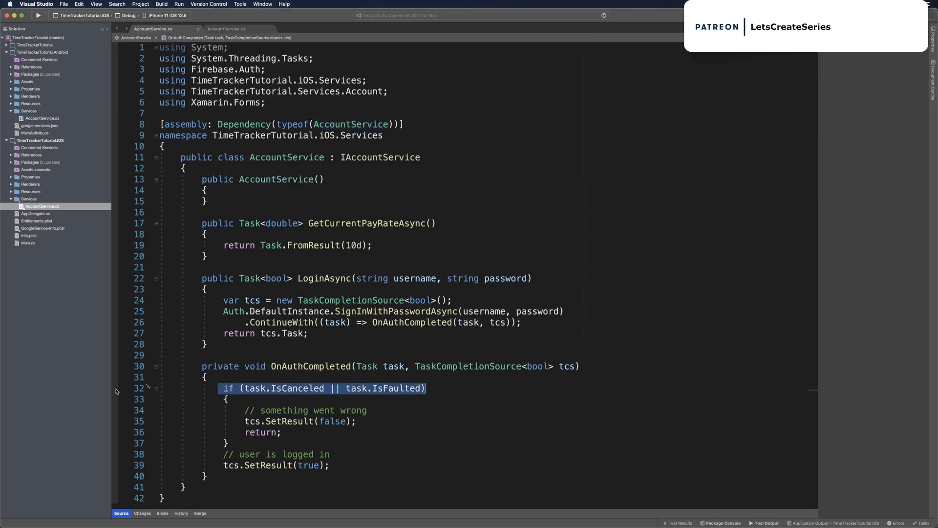
{"action": "left_click", "coordinate": [114, 386]}
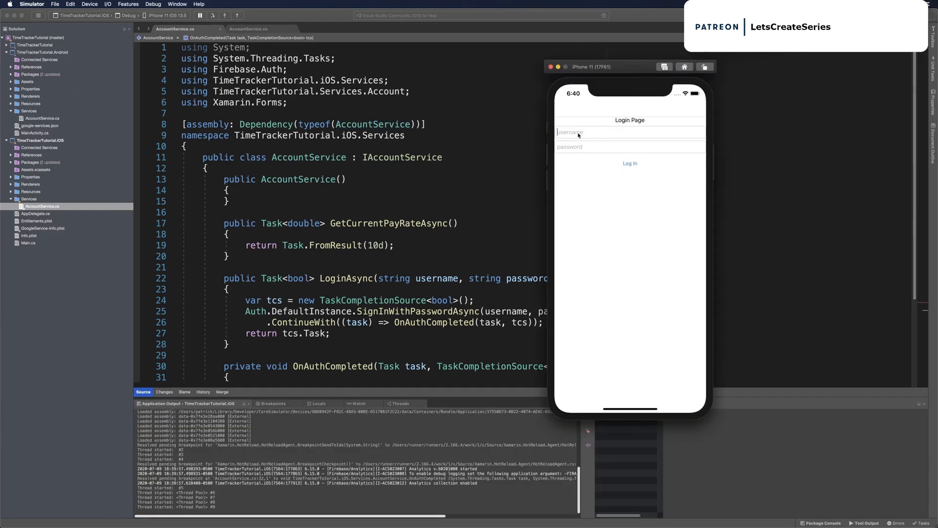
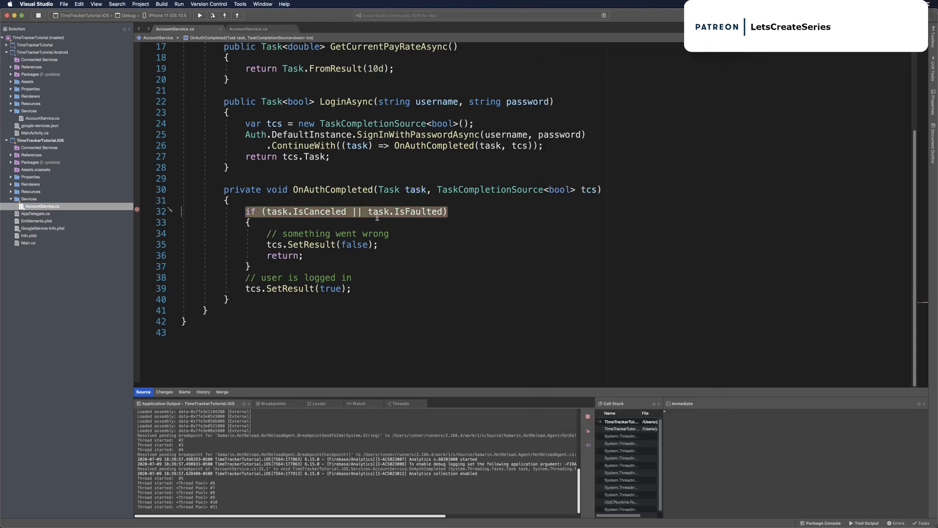
Try an invalid login with password test123, inspect the faulted task, then log in successfully.
{"action": "mouse_move", "coordinate": [377, 211]}
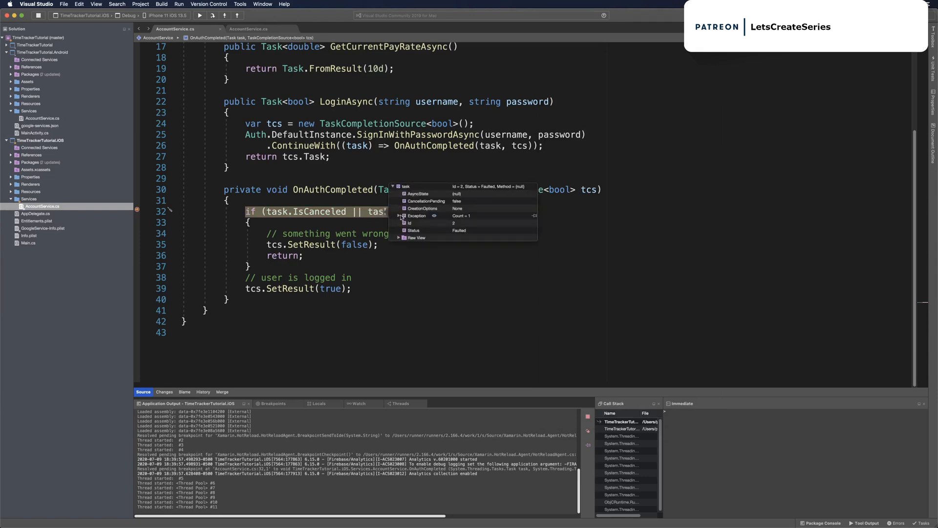
{"action": "left_click", "coordinate": [400, 216]}
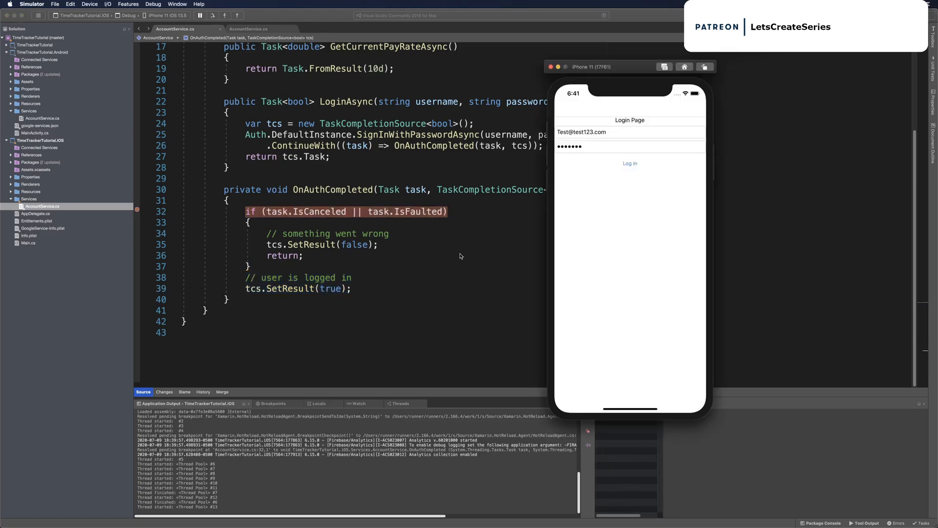
{"action": "left_click", "coordinate": [629, 164]}
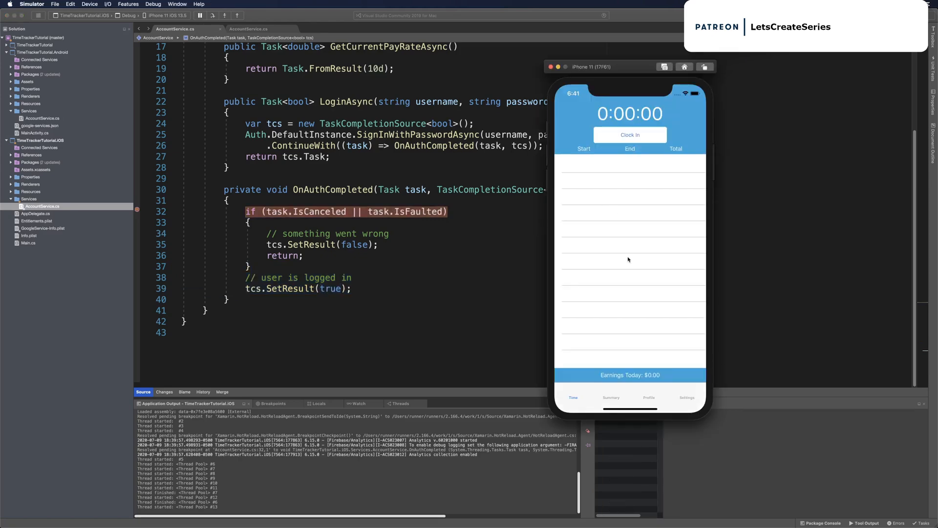